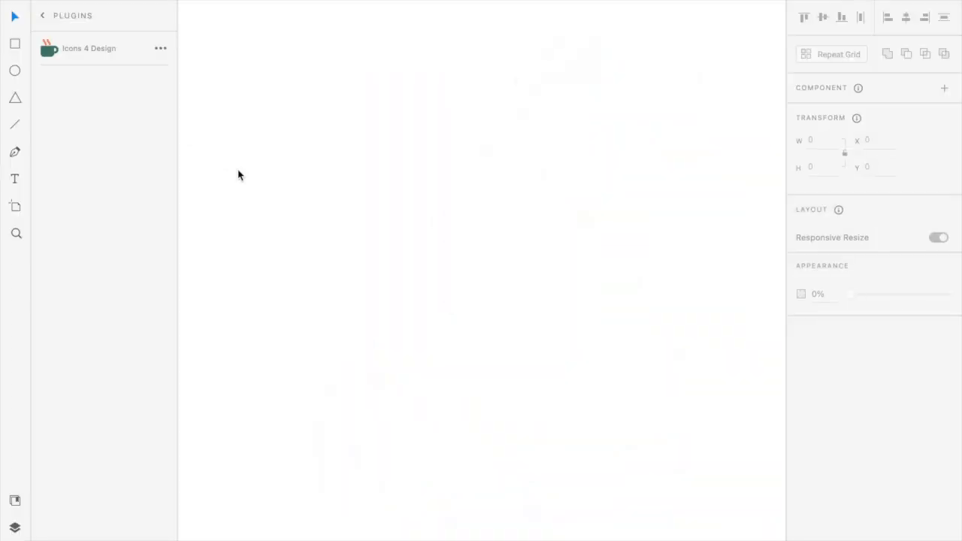
# Step: Draw a 1200×800 white rectangle with radius 20, no border and a soft Y 3 / blur 20 shadow
pyautogui.click(12, 42)
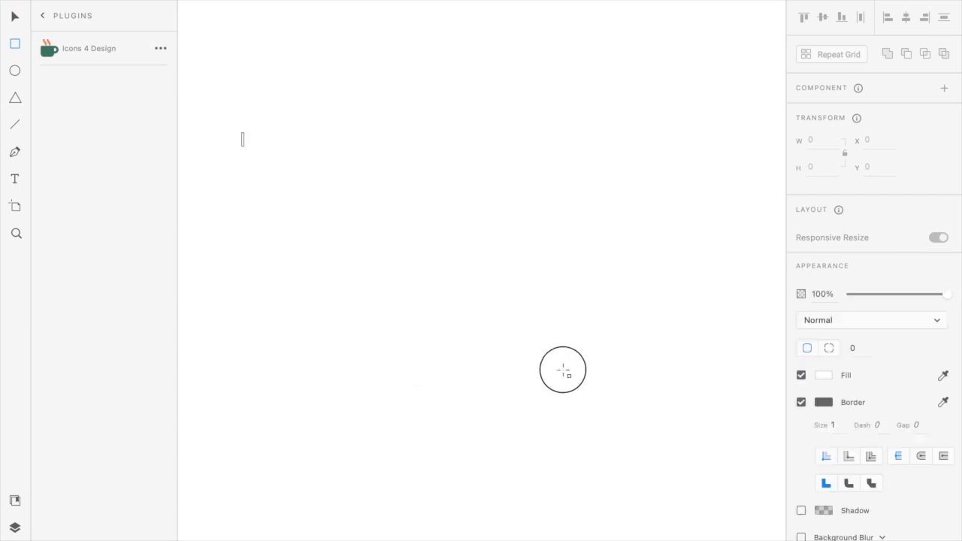
pyautogui.moveTo(242, 133); pyautogui.dragTo(706, 419)
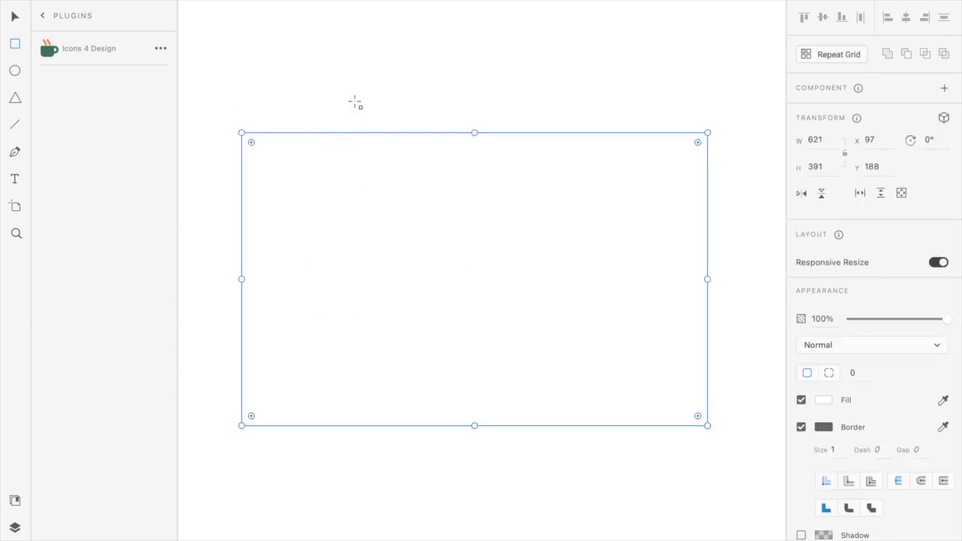
pyautogui.moveTo(584, 216)
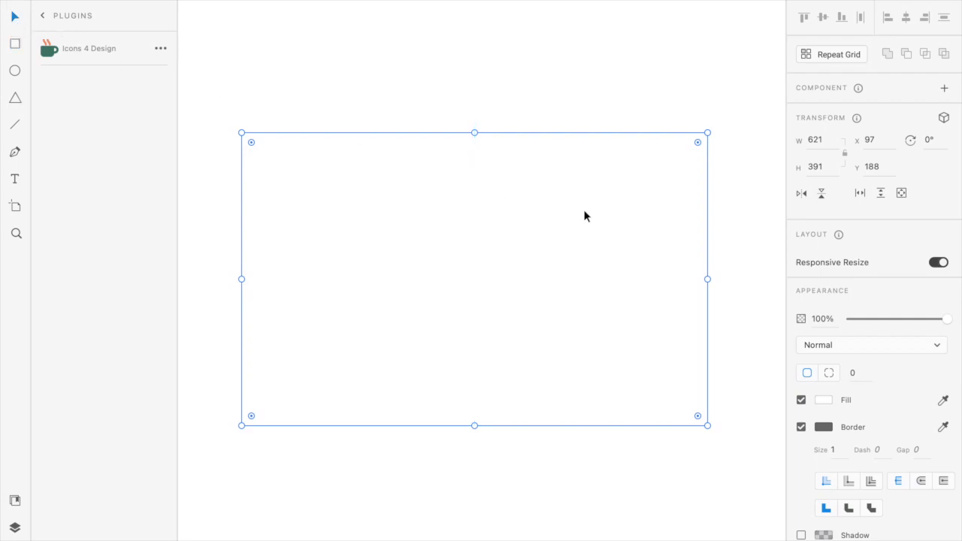
pyautogui.write('16')
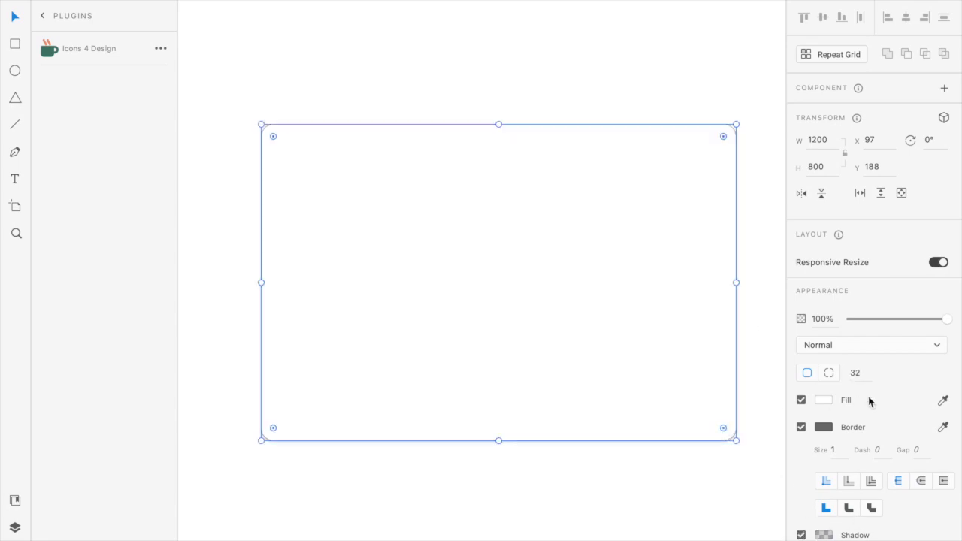
pyautogui.write('20')
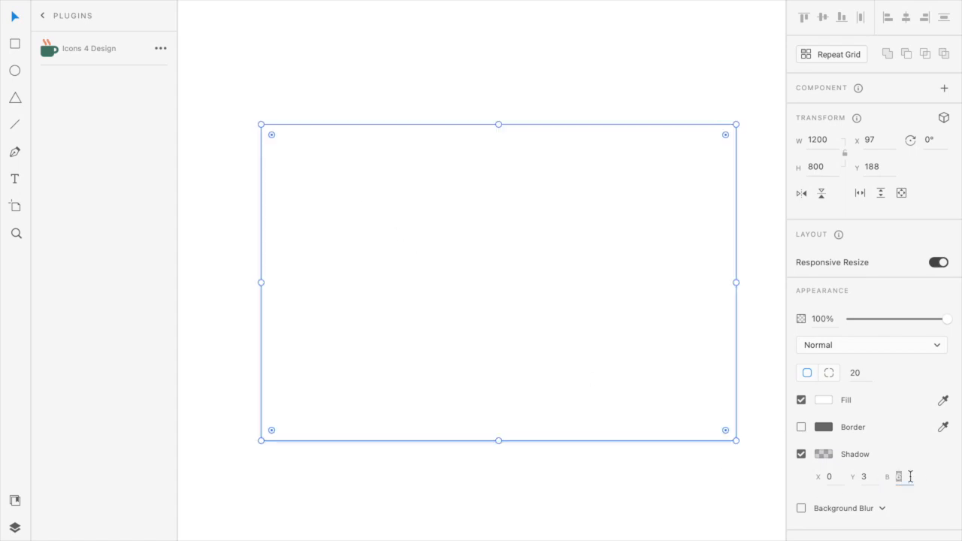
pyautogui.write('20')
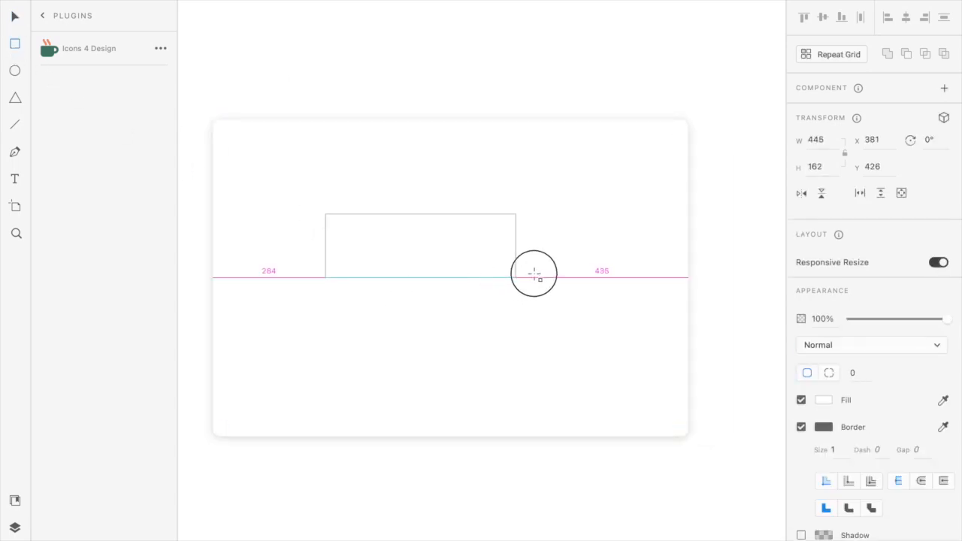
# Step: Draw a 620×140 rounded card centred in the rectangle, borderless with a 10% opacity shadow
pyautogui.moveTo(533, 273); pyautogui.dragTo(571, 269)
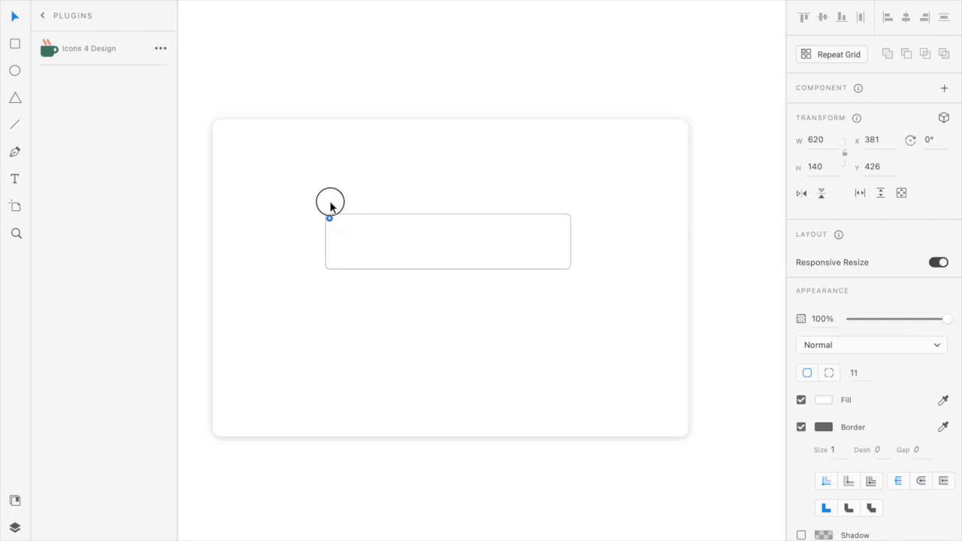
pyautogui.moveTo(330, 202); pyautogui.dragTo(414, 276)
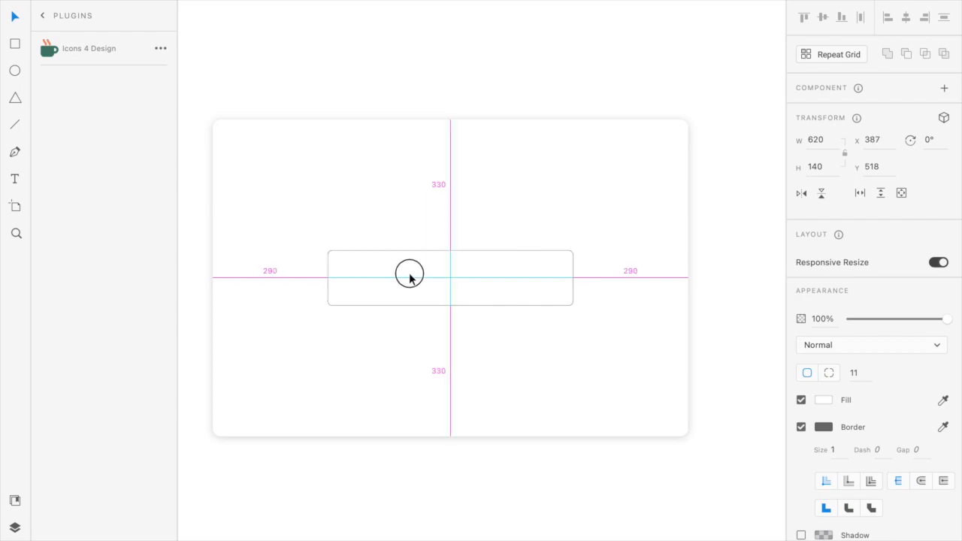
pyautogui.click(409, 278)
pyautogui.write('20')
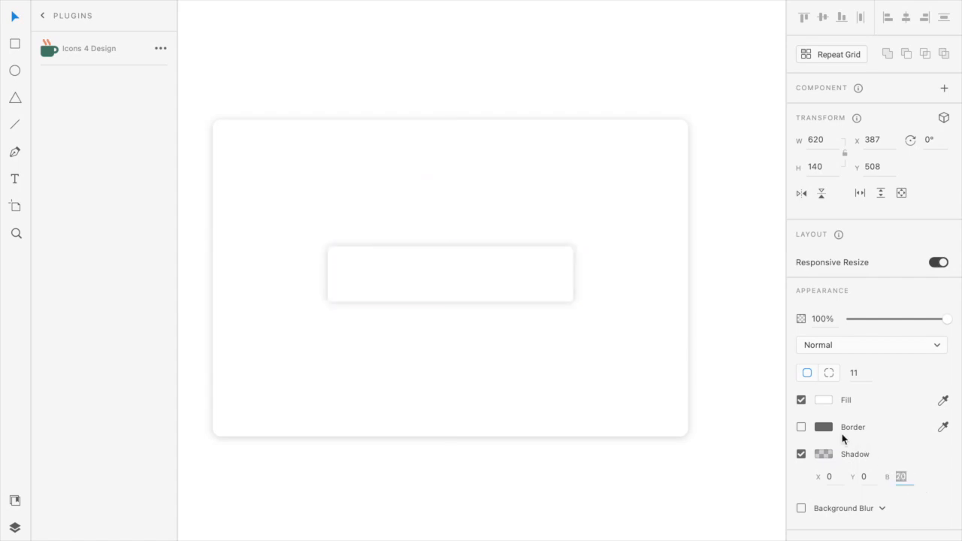
pyautogui.click(818, 454)
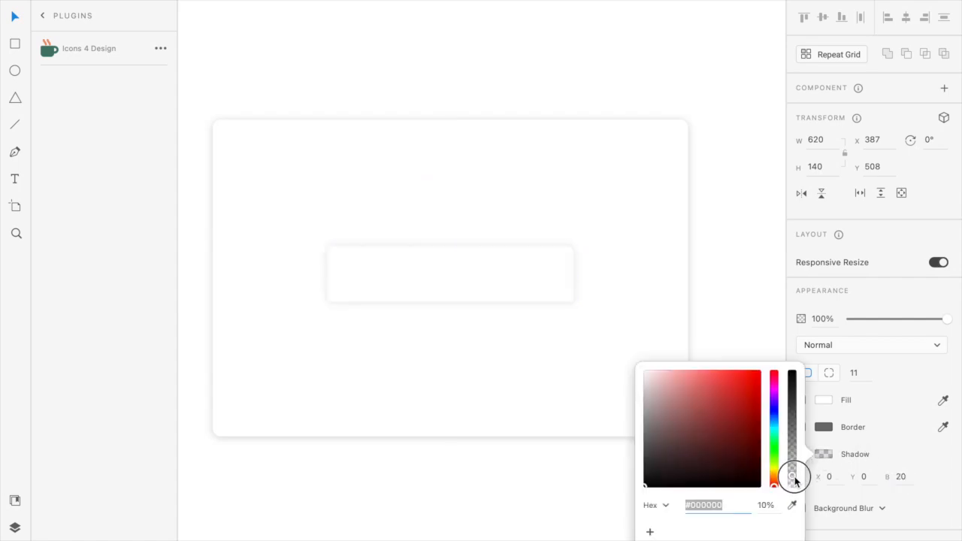
pyautogui.click(451, 346)
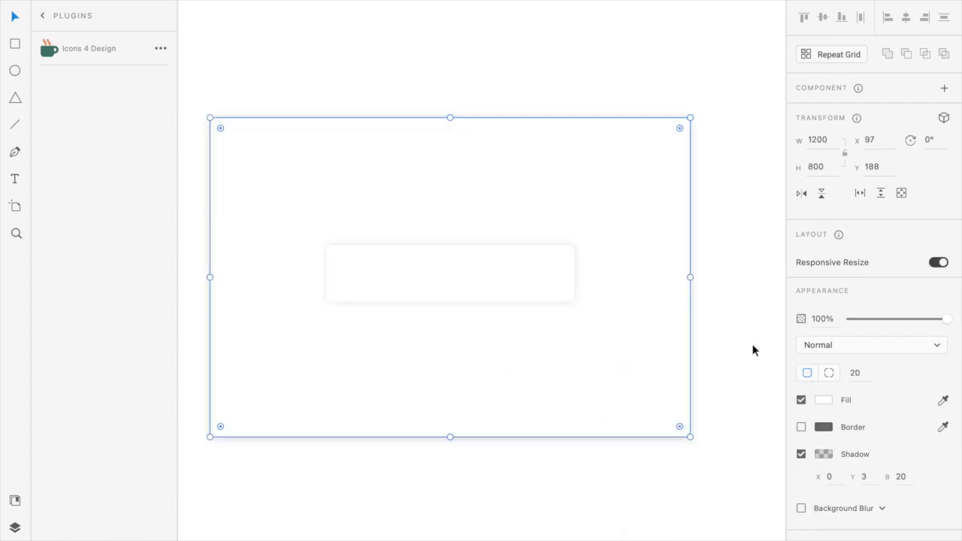
# Step: Fill the large rectangle with a deep crimson red
pyautogui.click(821, 400)
pyautogui.write('#1A4386')
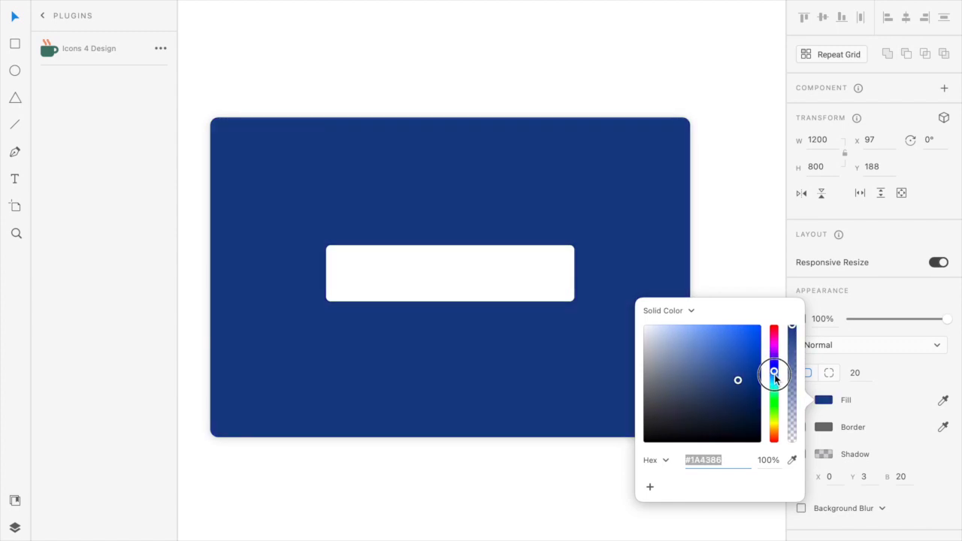
pyautogui.moveTo(772, 374); pyautogui.dragTo(770, 334)
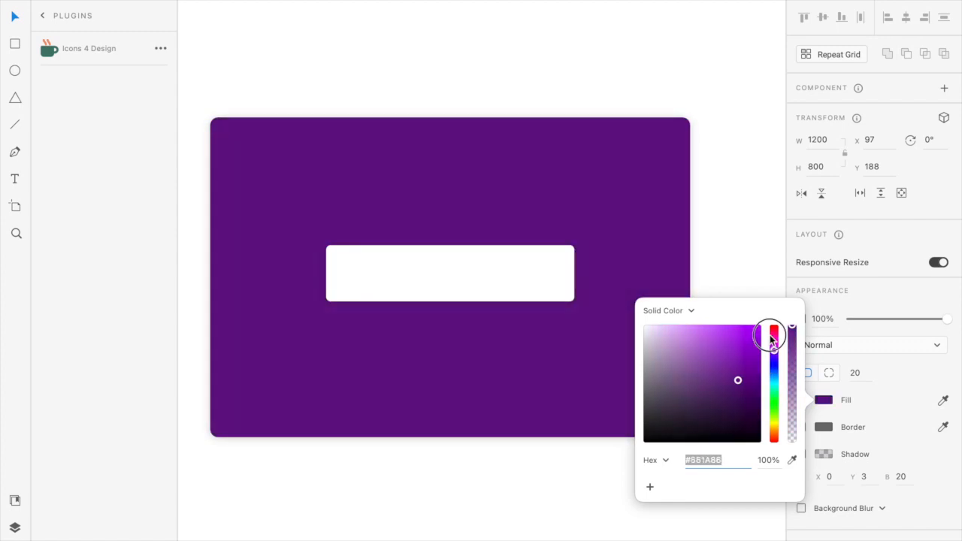
pyautogui.moveTo(773, 335); pyautogui.dragTo(774, 329)
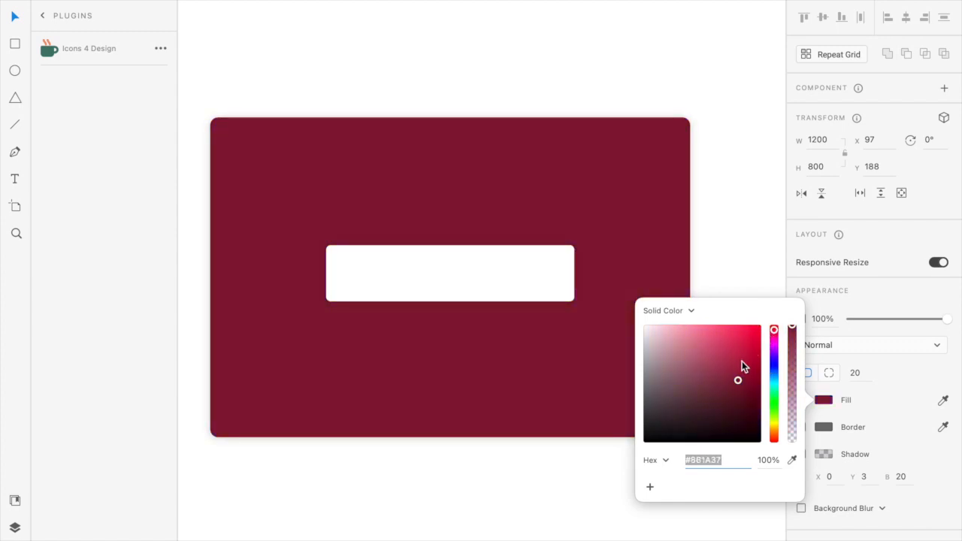
pyautogui.click(742, 358)
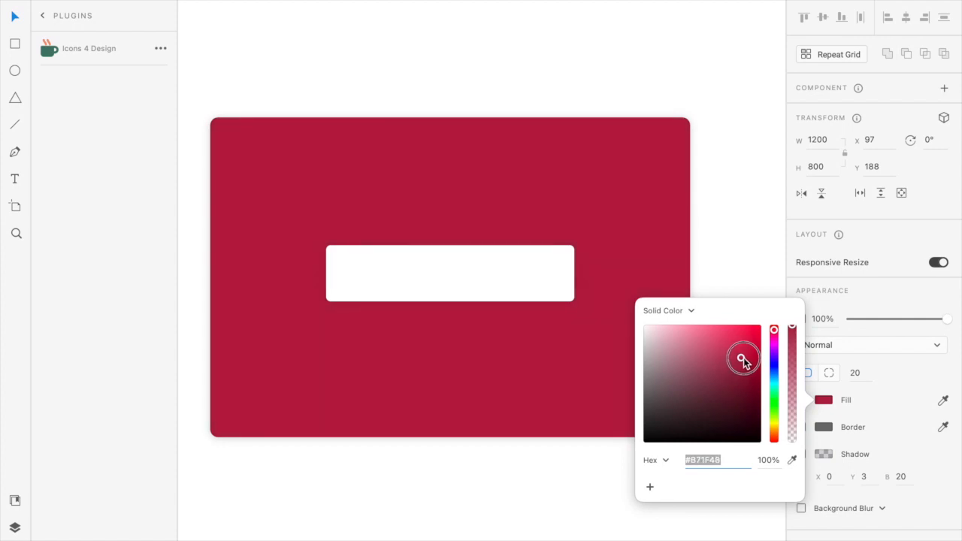
pyautogui.moveTo(742, 358); pyautogui.dragTo(745, 356)
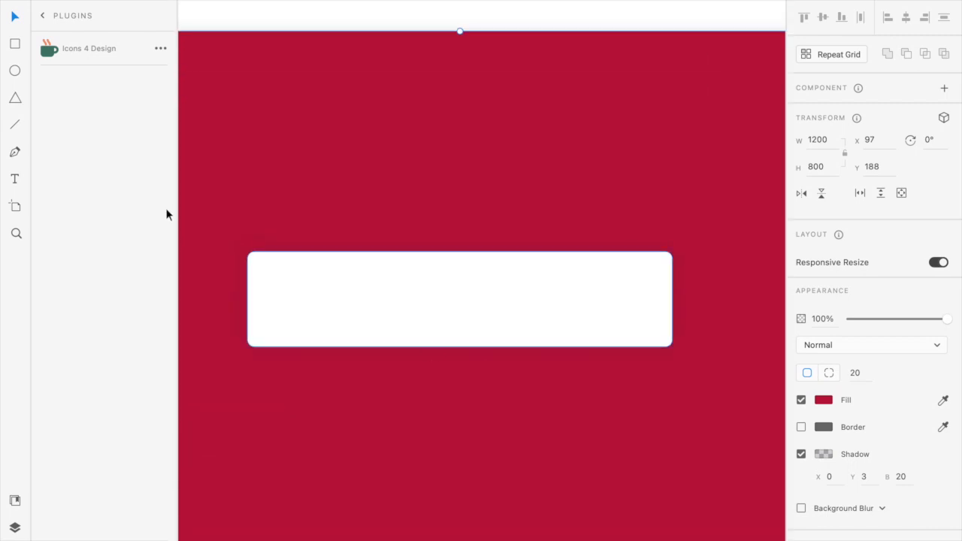
pyautogui.moveTo(12, 47)
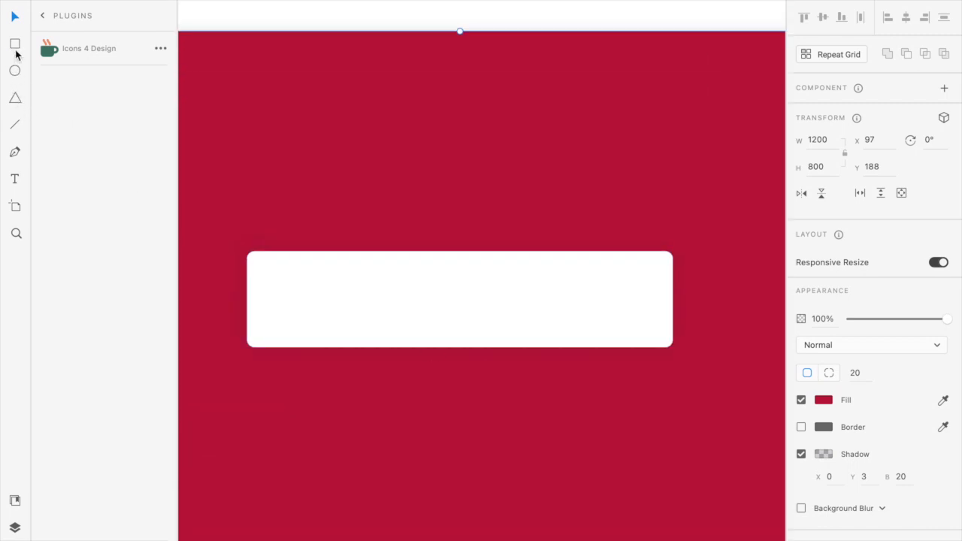
# Step: Draw a 10px-high, 500-wide light grey track bar centred inside the white card
pyautogui.click(14, 42)
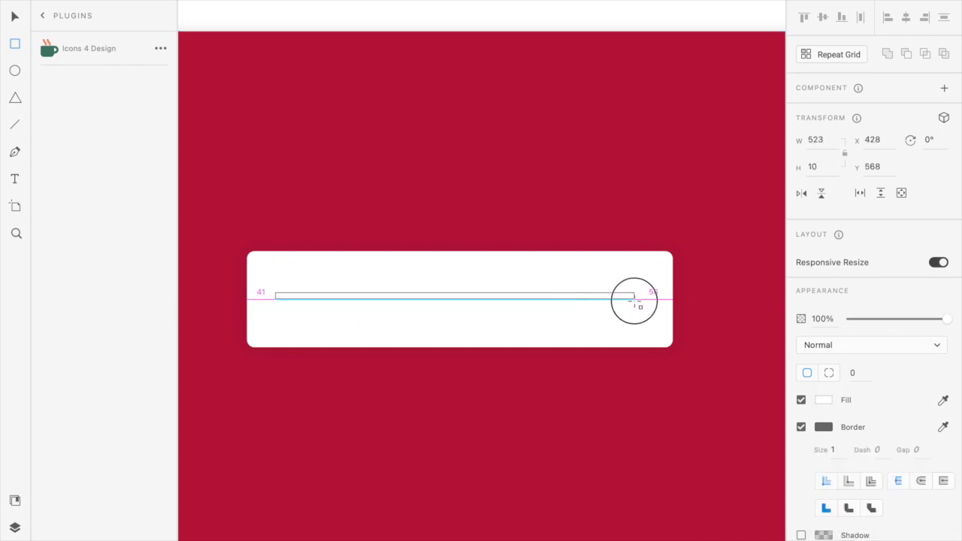
pyautogui.moveTo(634, 301); pyautogui.dragTo(623, 297)
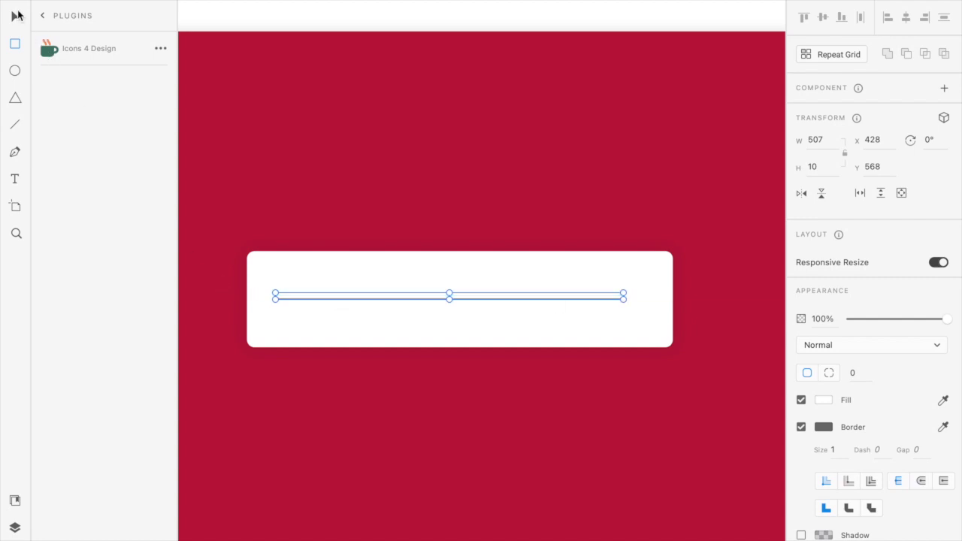
pyautogui.moveTo(448, 293); pyautogui.dragTo(448, 298)
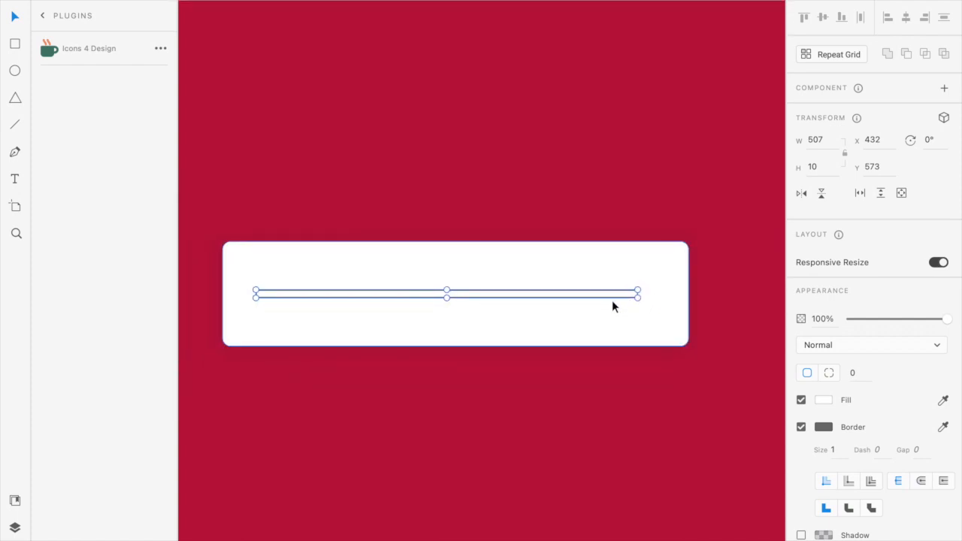
pyautogui.moveTo(637, 293); pyautogui.dragTo(640, 294)
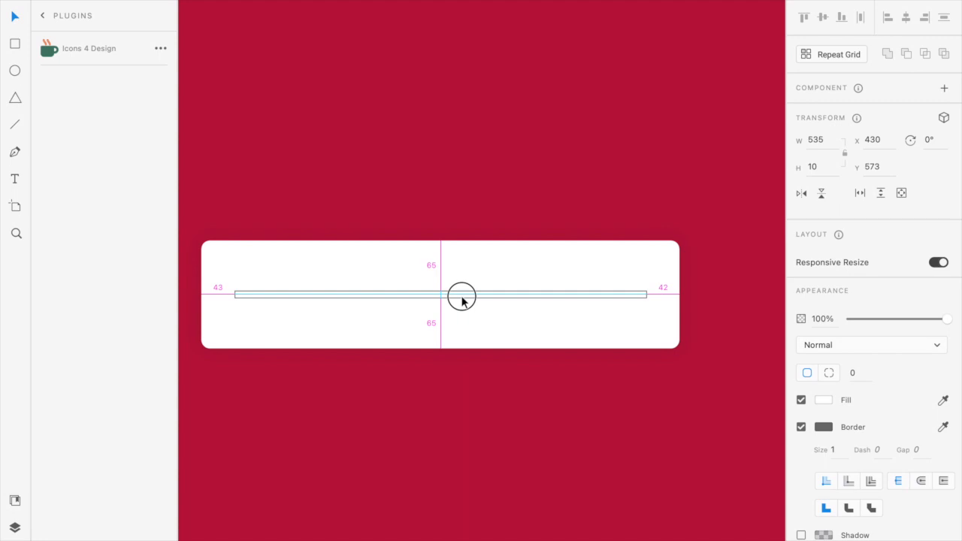
pyautogui.click(816, 140)
pyautogui.write('500')
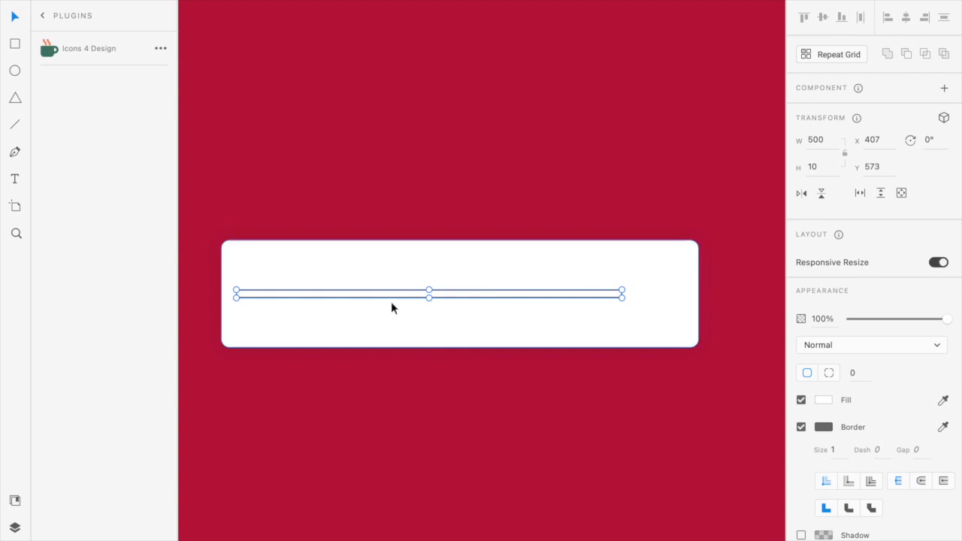
pyautogui.moveTo(752, 409)
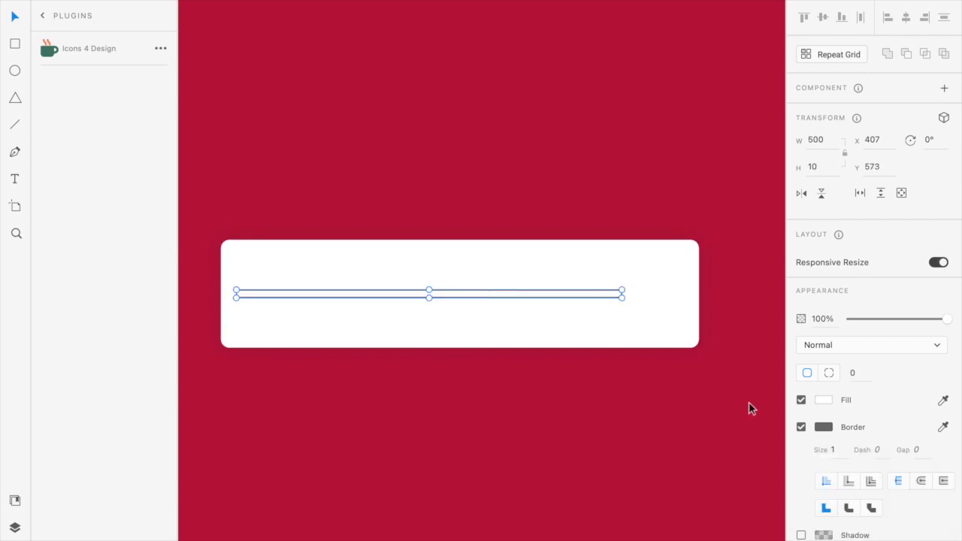
pyautogui.click(823, 400)
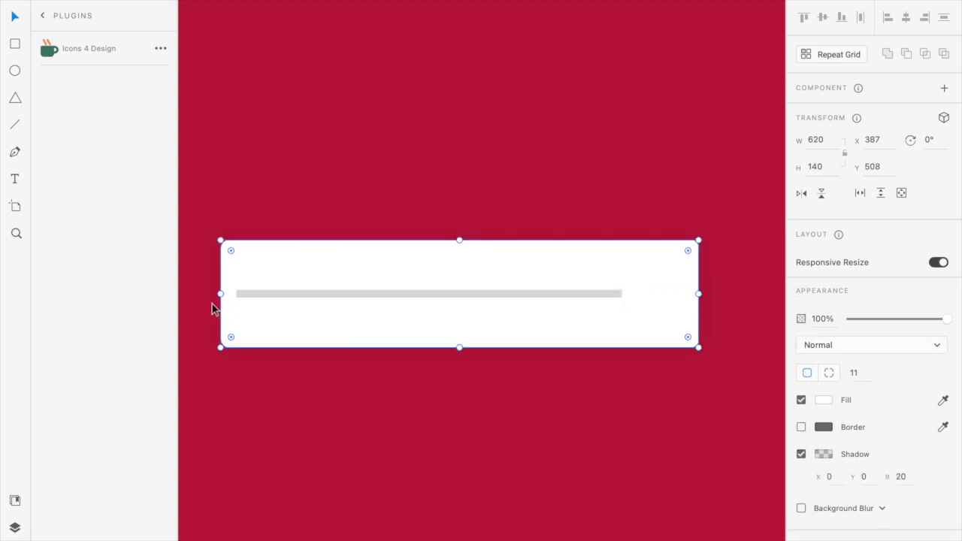
pyautogui.moveTo(219, 293); pyautogui.dragTo(196, 293)
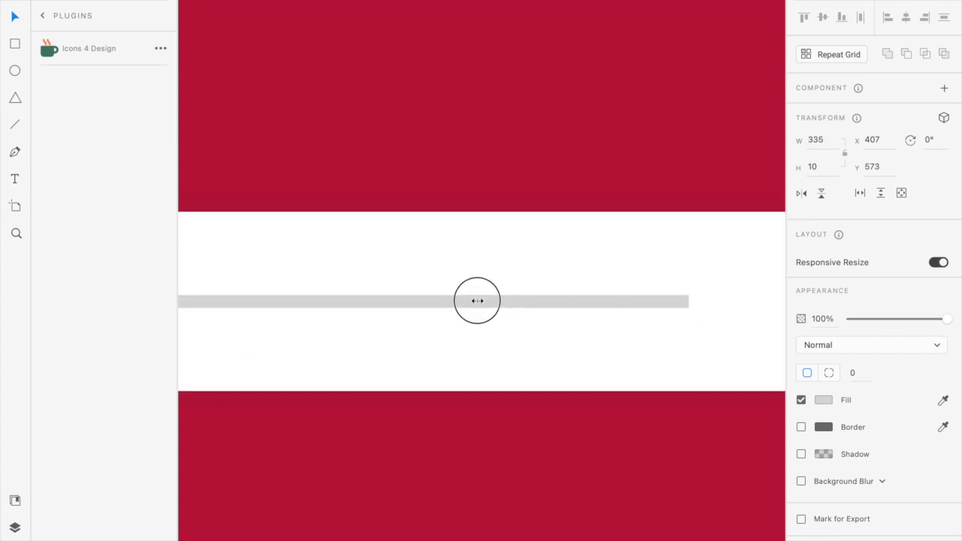
# Step: Colour the shorter 335-wide filled bar crimson over the grey track
pyautogui.click(824, 399)
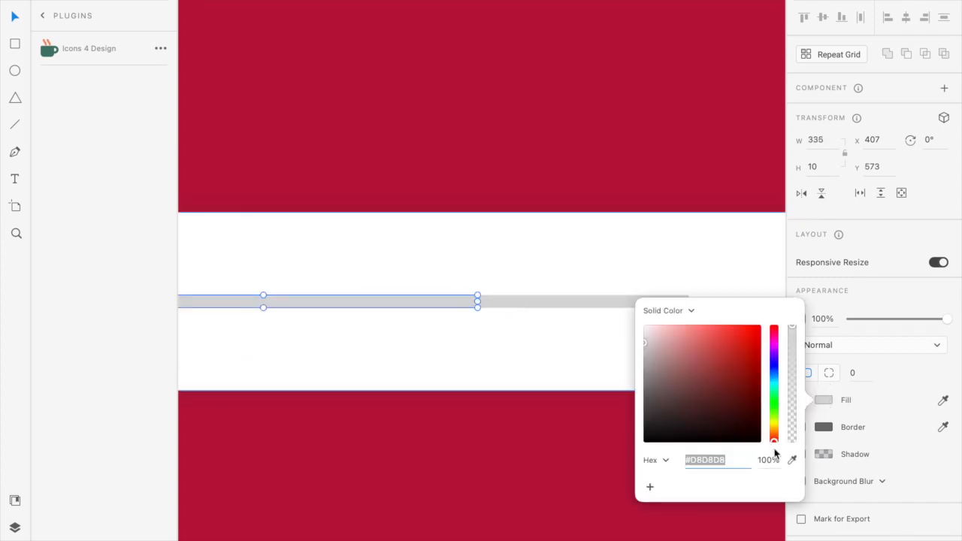
pyautogui.click(745, 356)
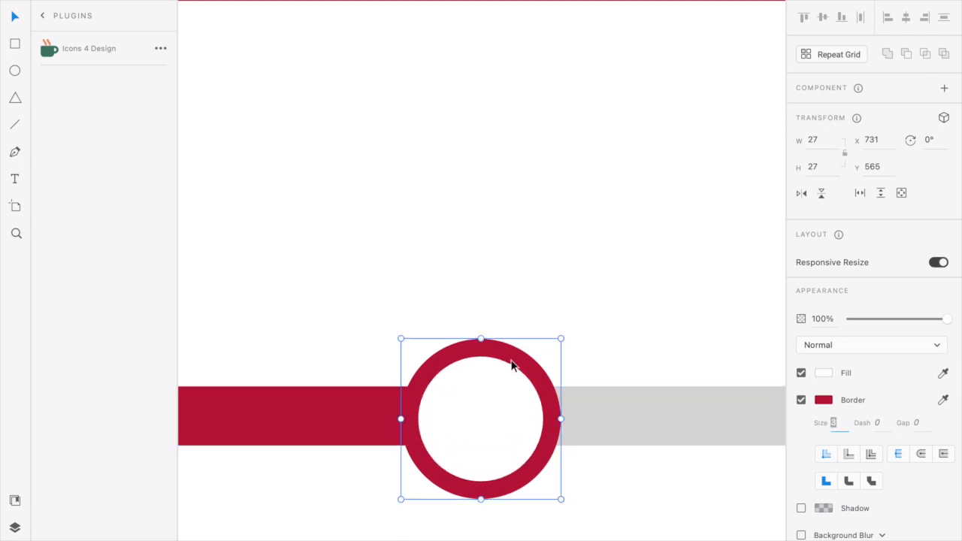
# Step: Size the white crimson-ringed knob circle and move it to the end of the crimson bar
pyautogui.moveTo(481, 418); pyautogui.dragTo(474, 175)
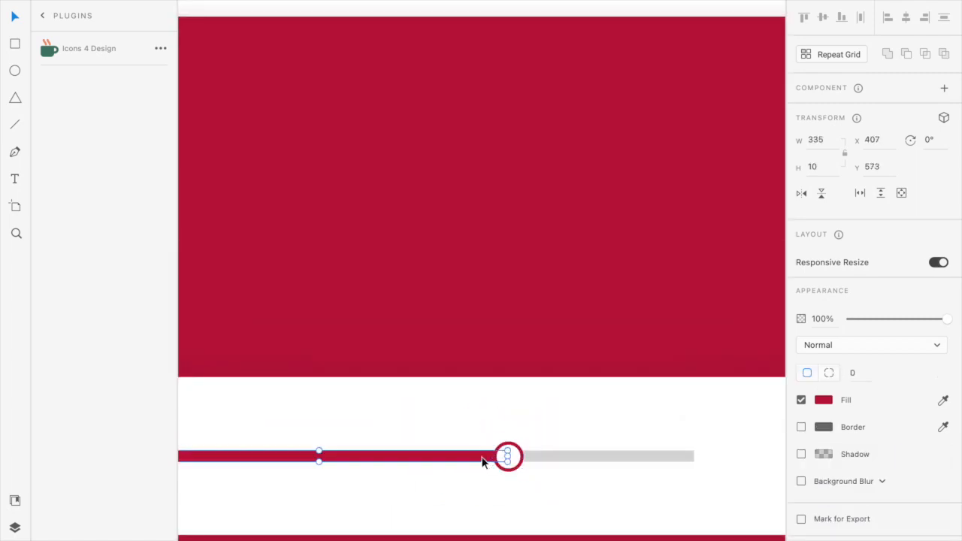
pyautogui.scroll(-3)
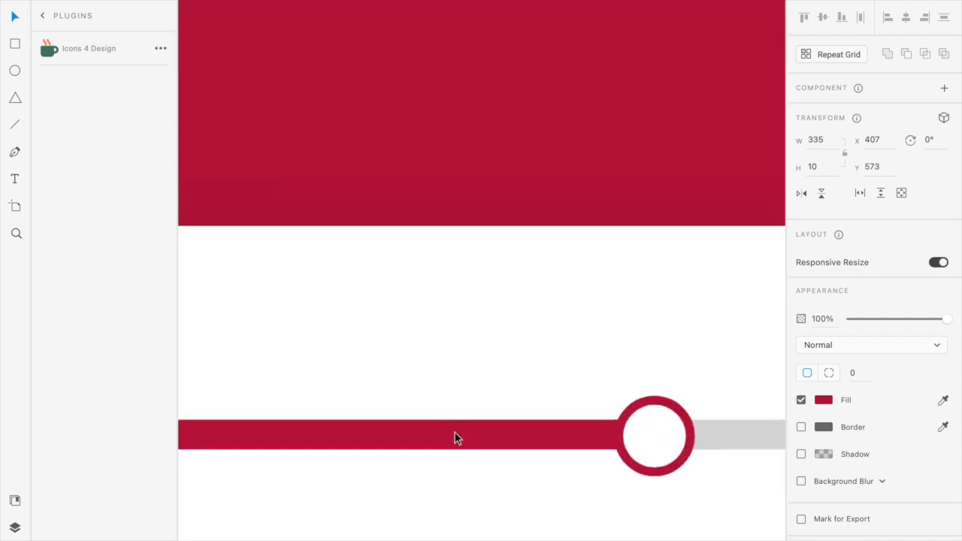
pyautogui.click(653, 436)
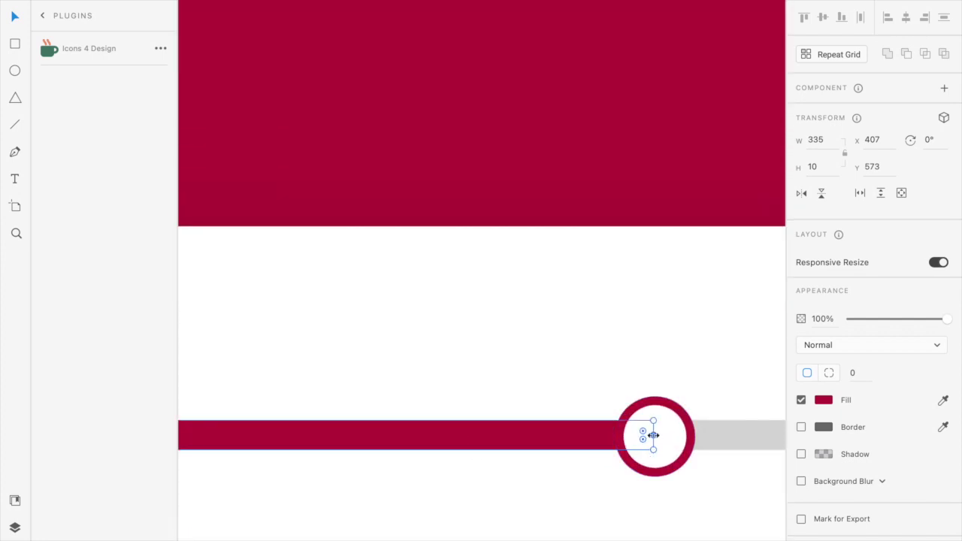
pyautogui.moveTo(643, 433); pyautogui.dragTo(134, 439)
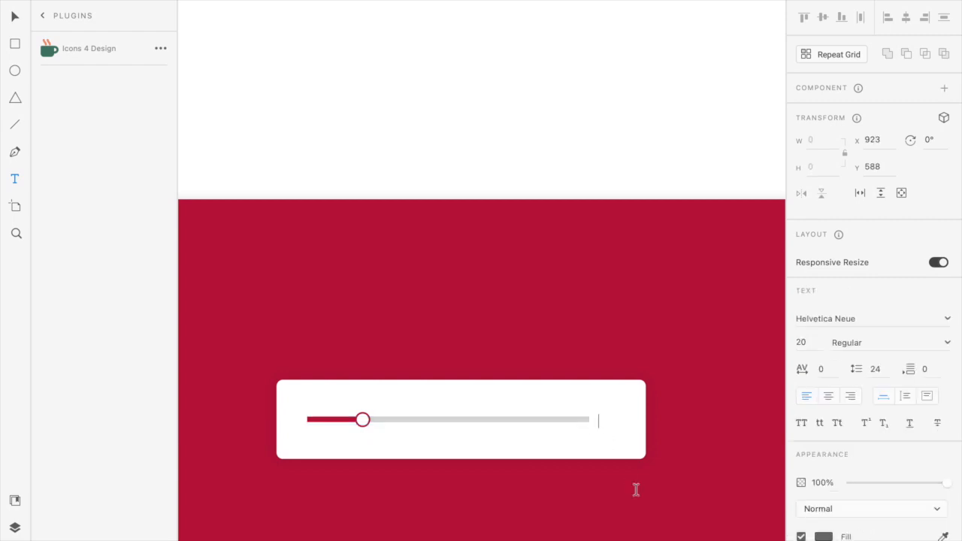
# Step: Add a $ text label beside the slider, removing the test digits 6932
pyautogui.write('$')
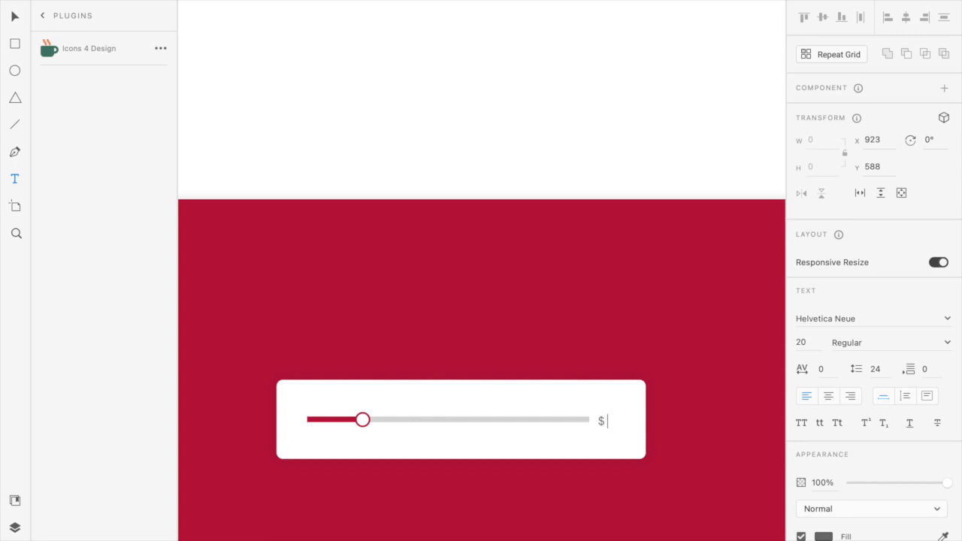
pyautogui.write('6932')
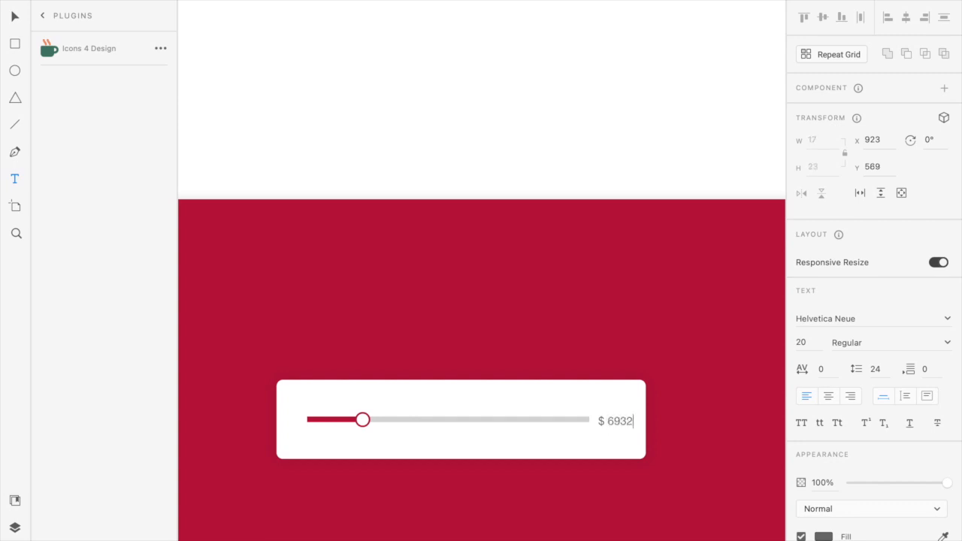
pyautogui.press('Backspace')
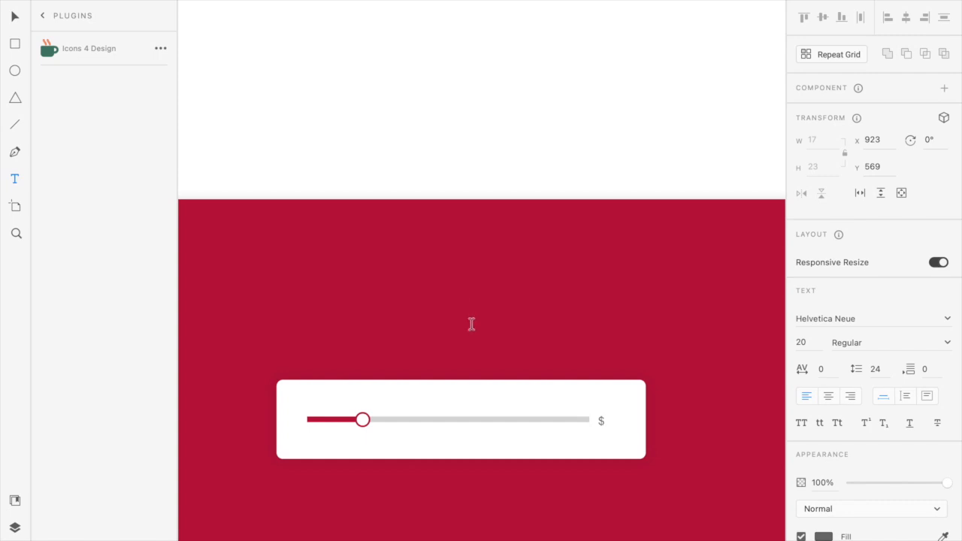
pyautogui.doubleClick(601, 421)
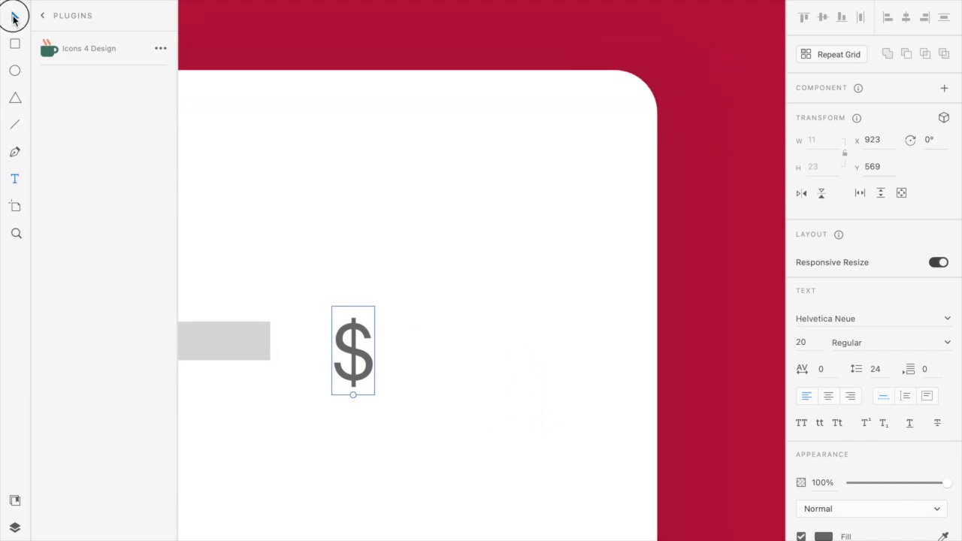
# Step: Style the dollar sign in Poppins, colour it crimson and align it beside the track bar
pyautogui.moveTo(351, 351); pyautogui.dragTo(338, 340)
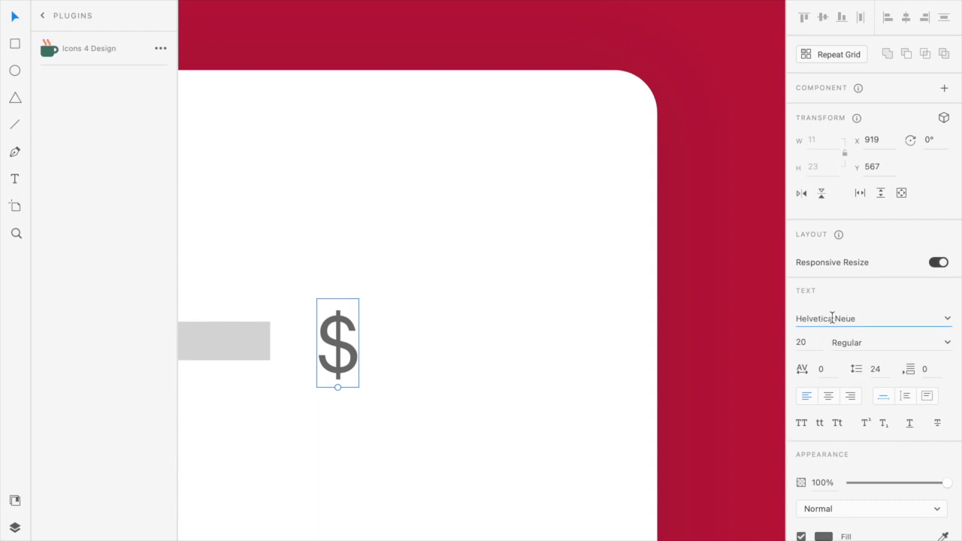
pyautogui.write('Poppins')
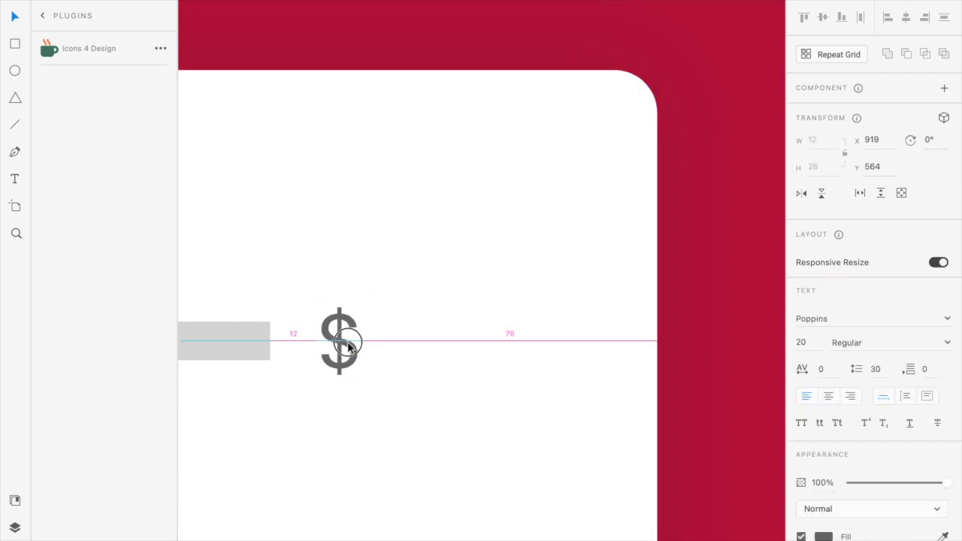
pyautogui.click(340, 344)
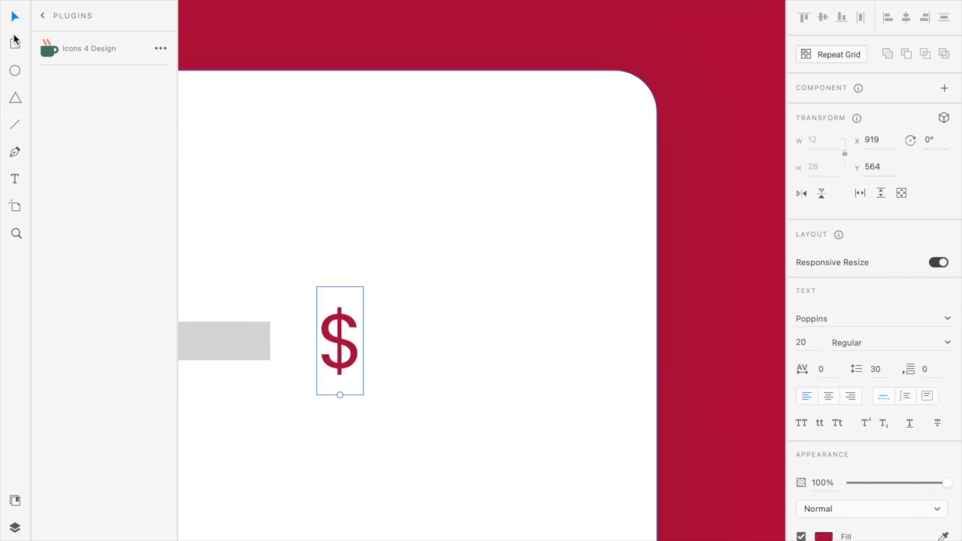
pyautogui.moveTo(334, 344)
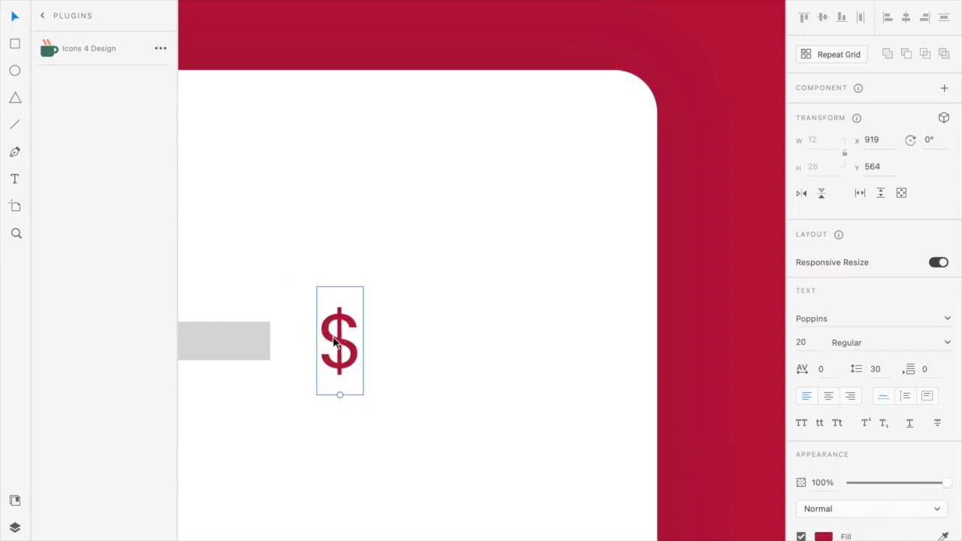
pyautogui.moveTo(340, 340); pyautogui.dragTo(405, 340)
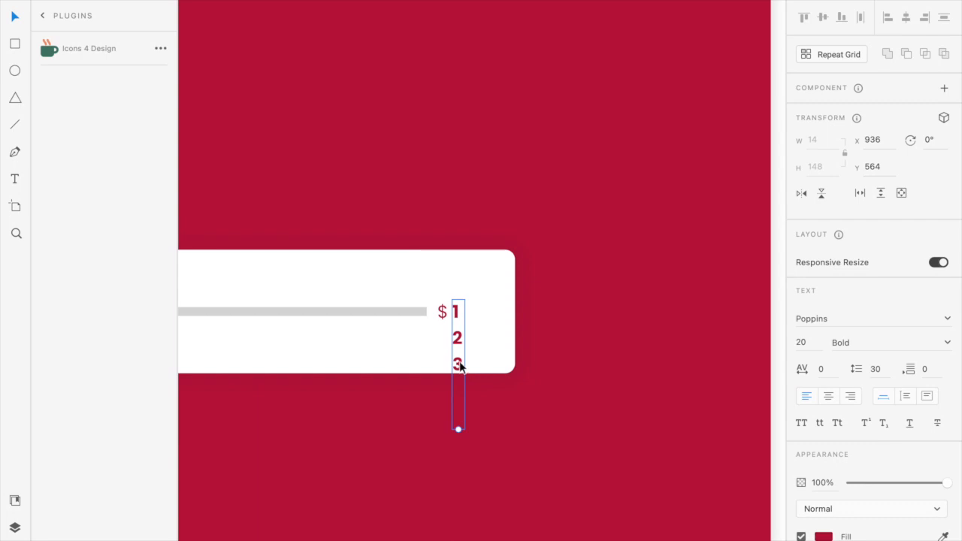
# Step: Place the bold 1–0 digit column after $, duplicate it twice and offset the columns to read 126
pyautogui.moveTo(459, 369); pyautogui.dragTo(458, 301)
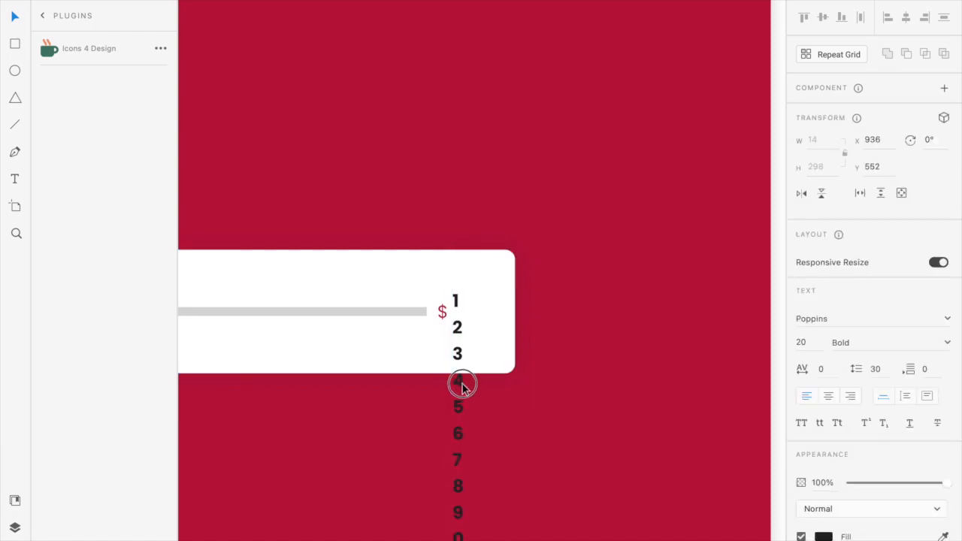
pyautogui.moveTo(463, 383); pyautogui.dragTo(462, 392)
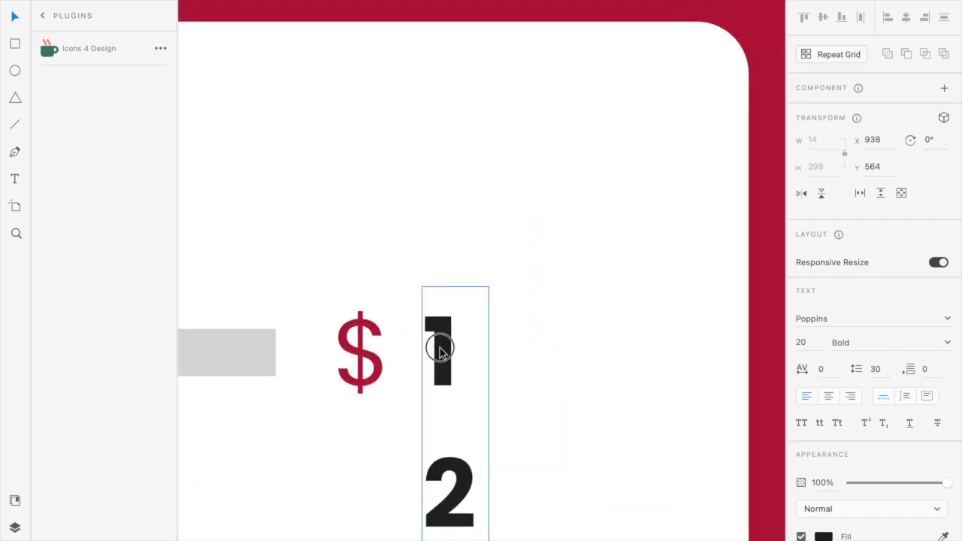
pyautogui.moveTo(439, 349); pyautogui.dragTo(519, 349)
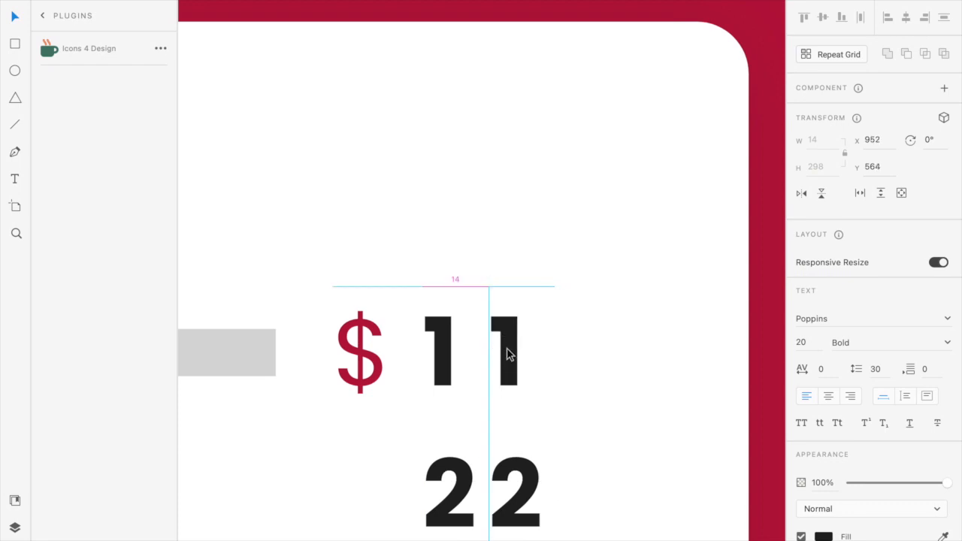
pyautogui.moveTo(509, 351); pyautogui.dragTo(573, 349)
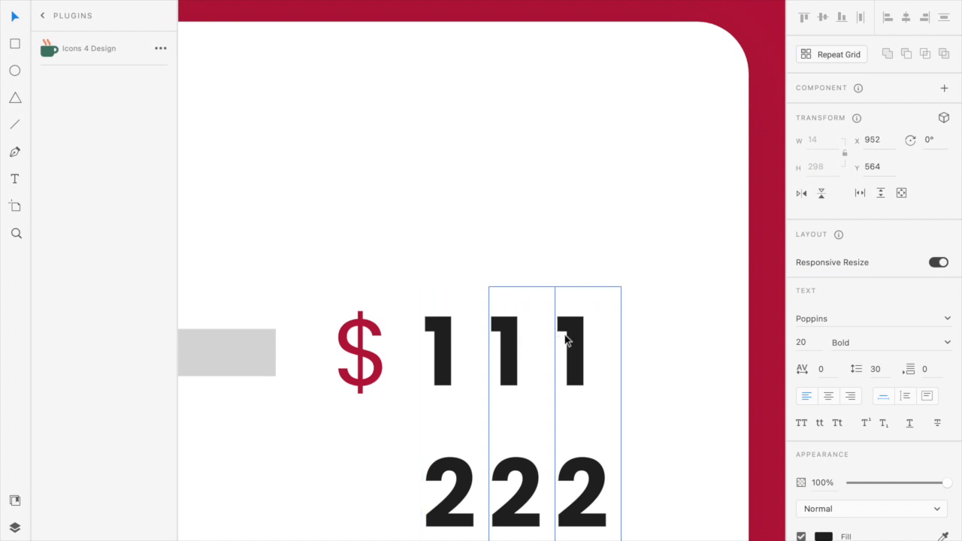
pyautogui.click(573, 348)
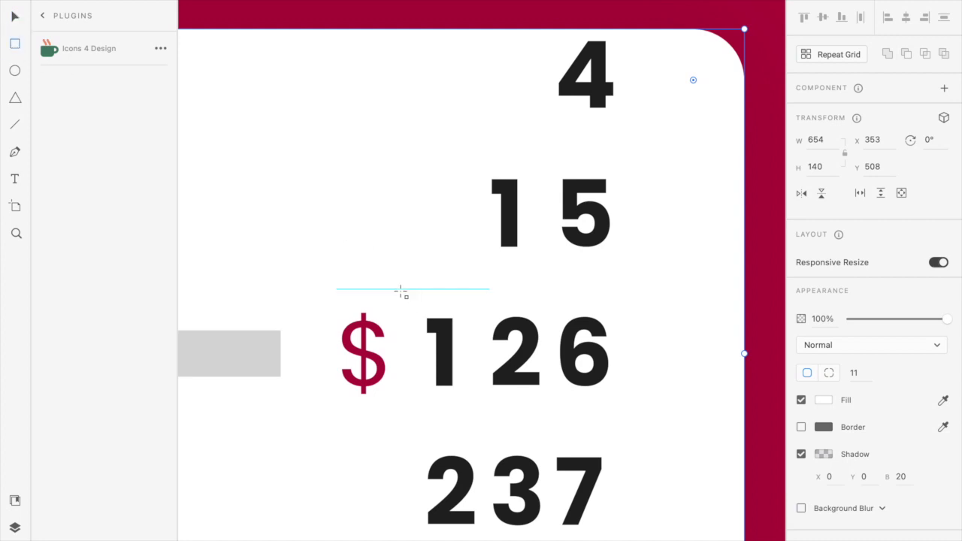
# Step: Draw a borderless rectangle over the 126 row and Mask with Shape the digit columns
pyautogui.moveTo(397, 289); pyautogui.dragTo(643, 404)
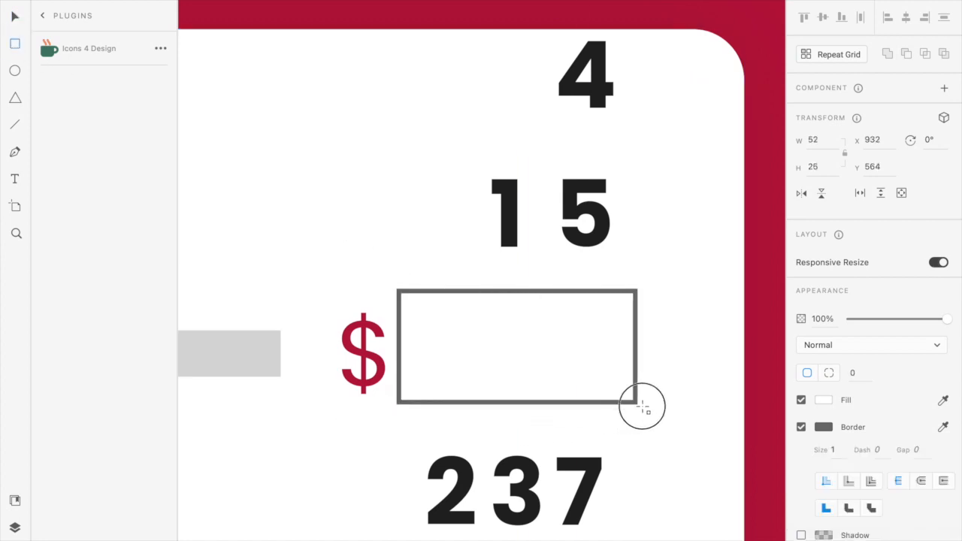
pyautogui.moveTo(643, 406); pyautogui.dragTo(646, 417)
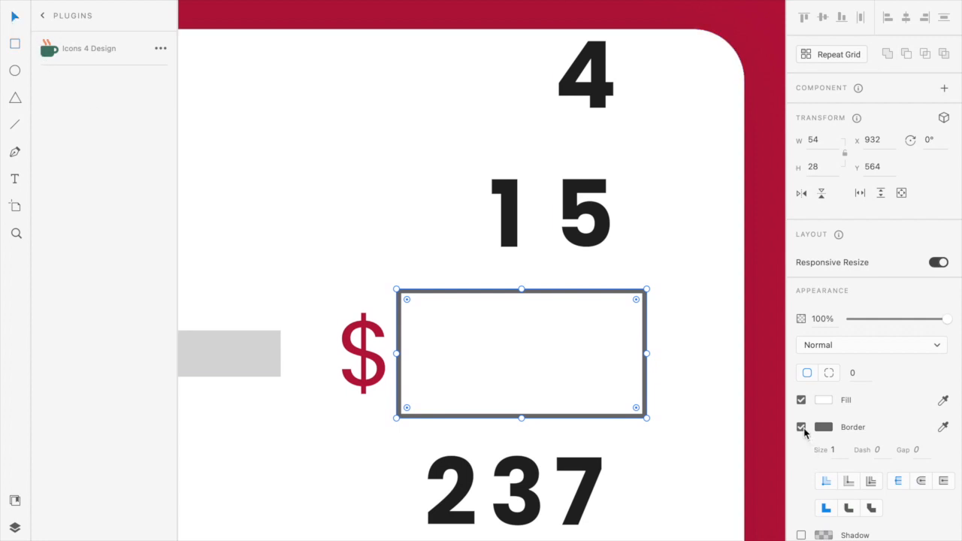
pyautogui.click(821, 400)
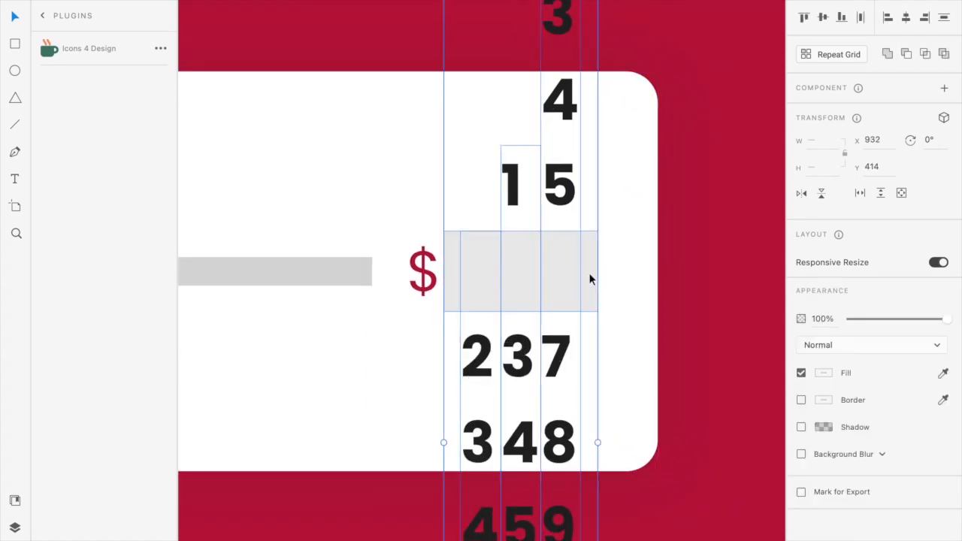
pyautogui.rightClick(591, 279)
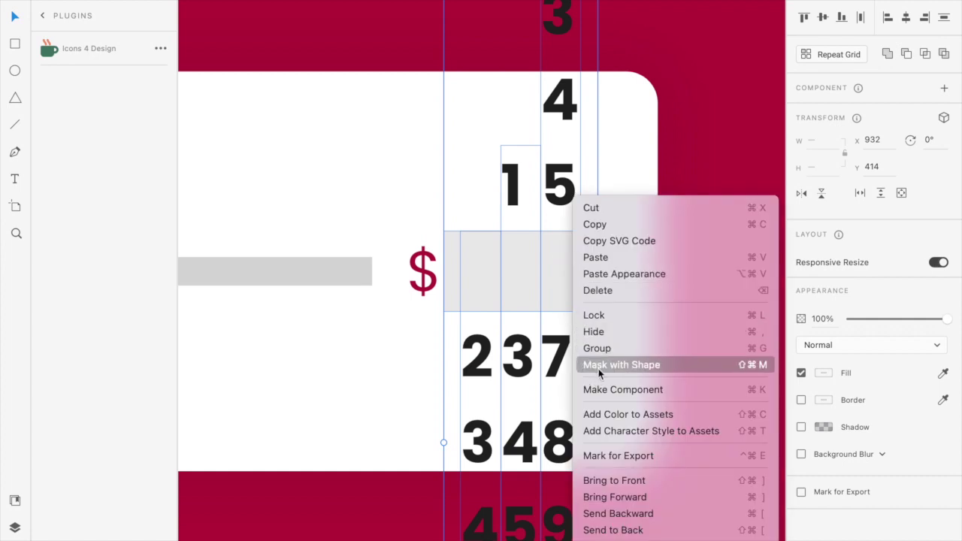
pyautogui.click(622, 365)
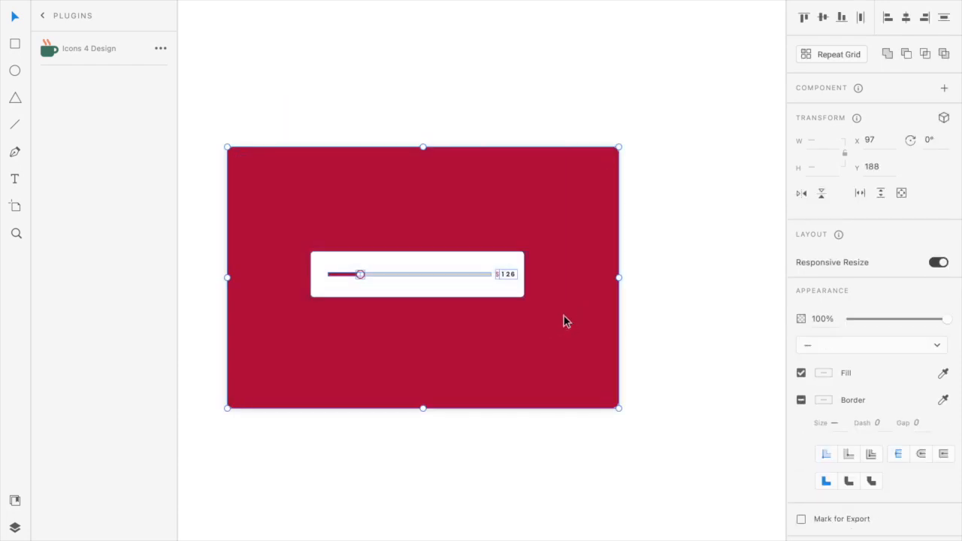
# Step: Wrap the slider card in Artboard – 1 and stretch the crimson background to fill it
pyautogui.click(451, 289)
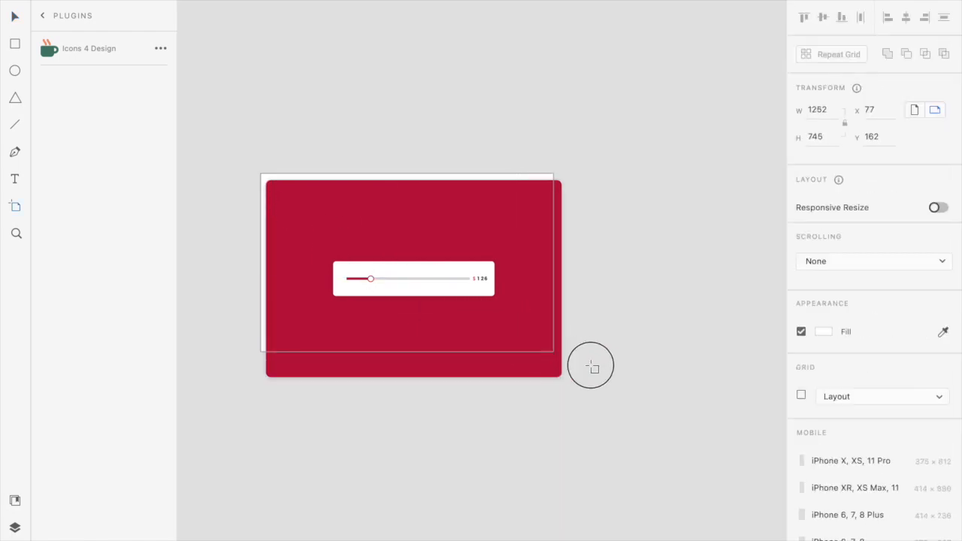
pyautogui.moveTo(591, 367); pyautogui.dragTo(566, 383)
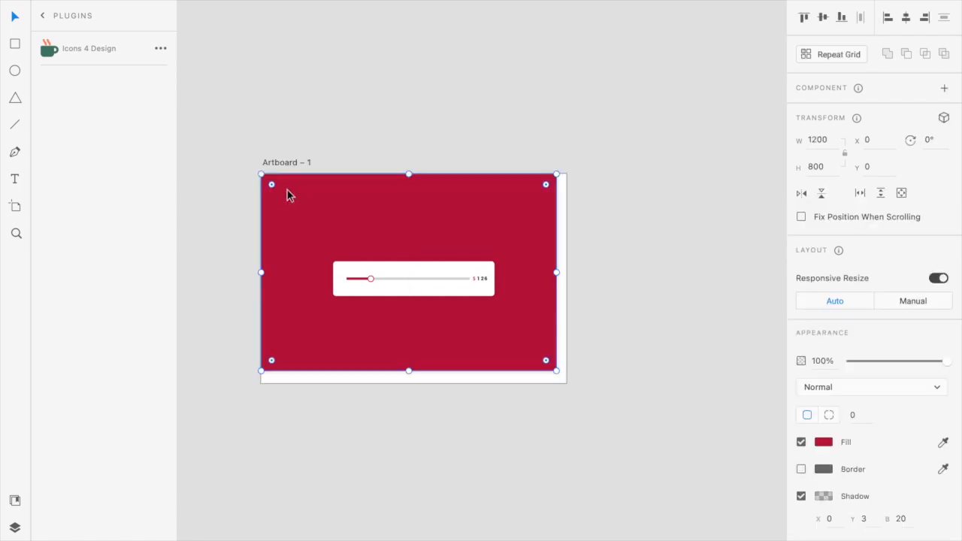
pyautogui.moveTo(556, 370); pyautogui.dragTo(562, 378)
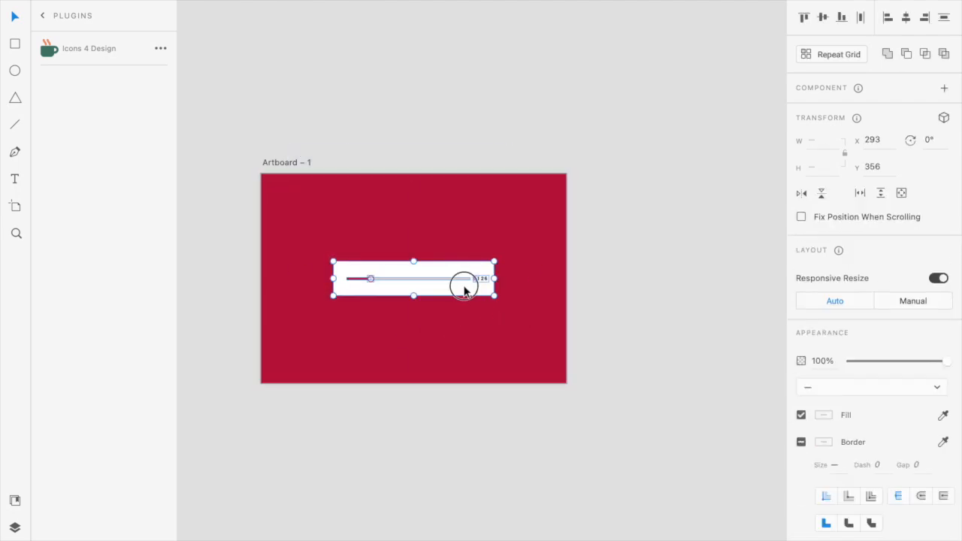
pyautogui.click(350, 161)
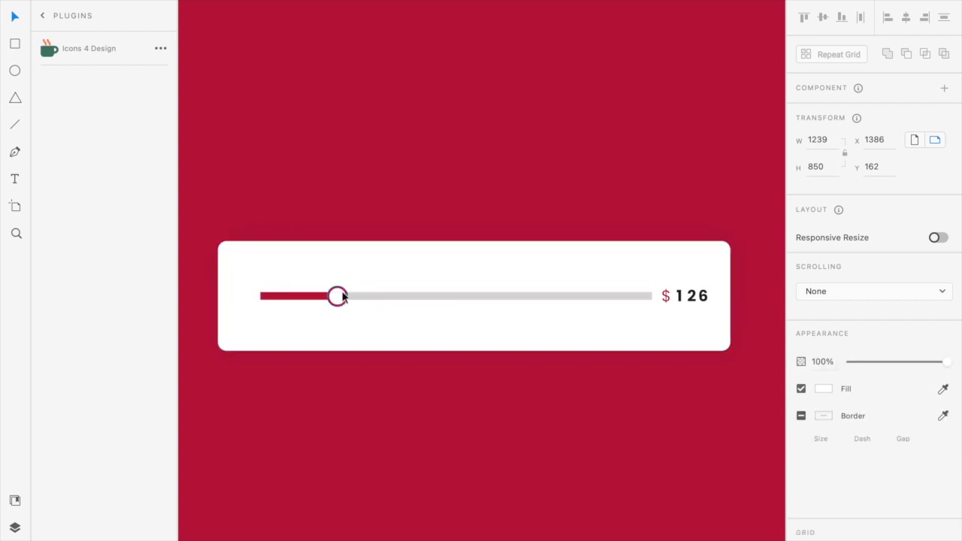
# Step: Move the slider knob further right and extend the crimson fill bar to meet it
pyautogui.moveTo(338, 294); pyautogui.dragTo(533, 295)
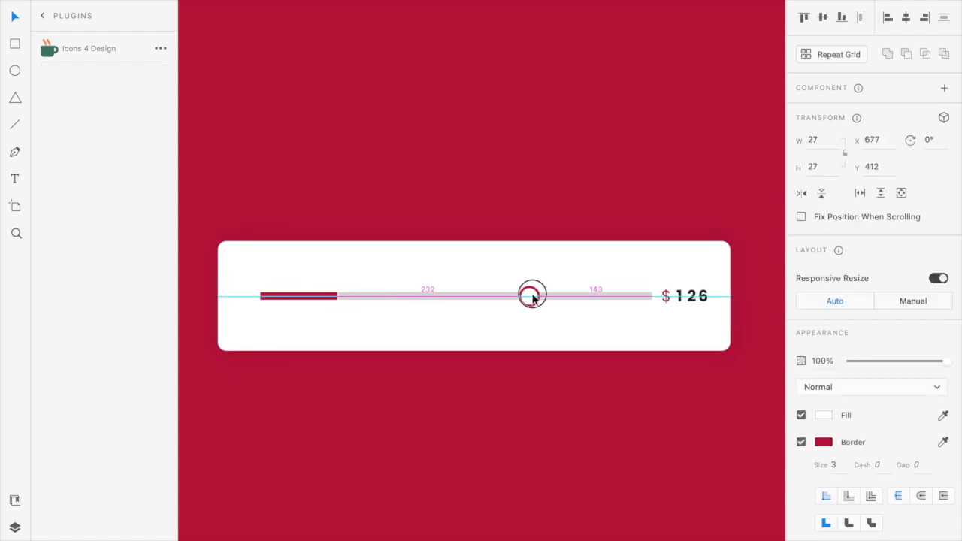
pyautogui.moveTo(532, 295); pyautogui.dragTo(556, 294)
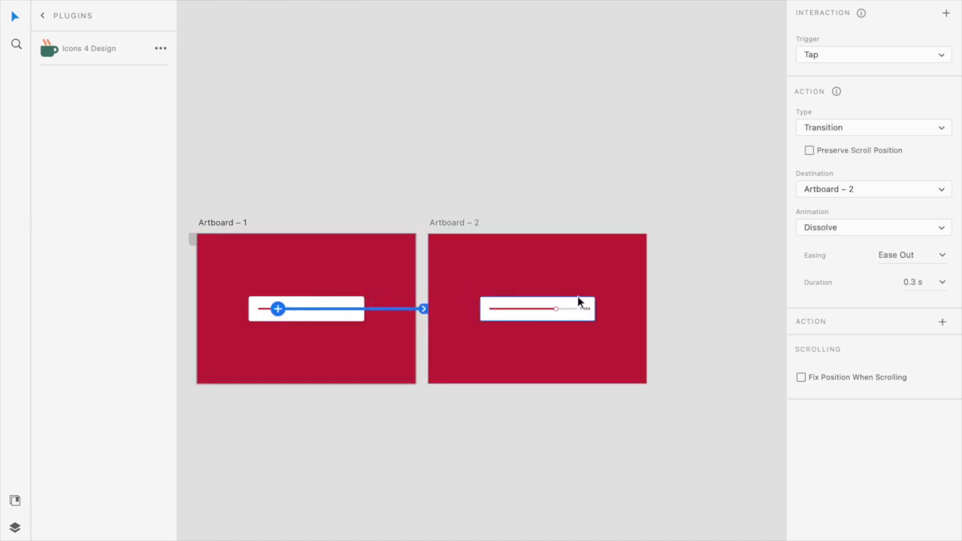
# Step: Set the link to Artboard – 2 to a Drag trigger with Auto-Animate, then wire Artboard – 2's card back to Artboard – 1
pyautogui.click(875, 54)
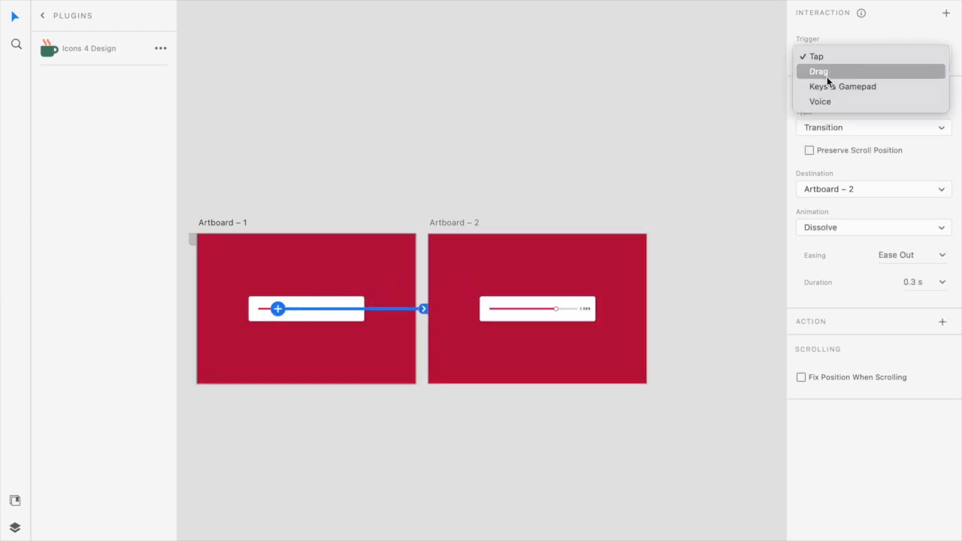
pyautogui.click(818, 71)
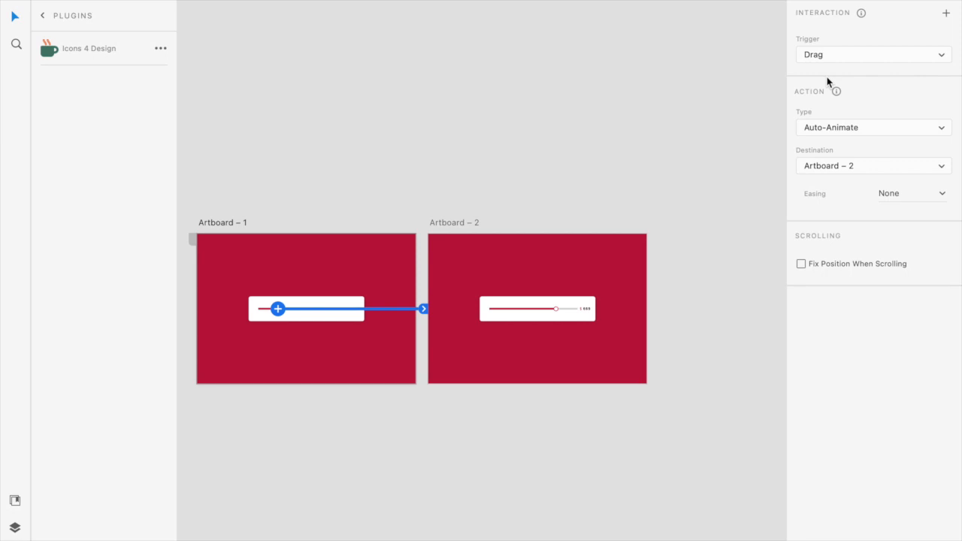
pyautogui.moveTo(891, 165)
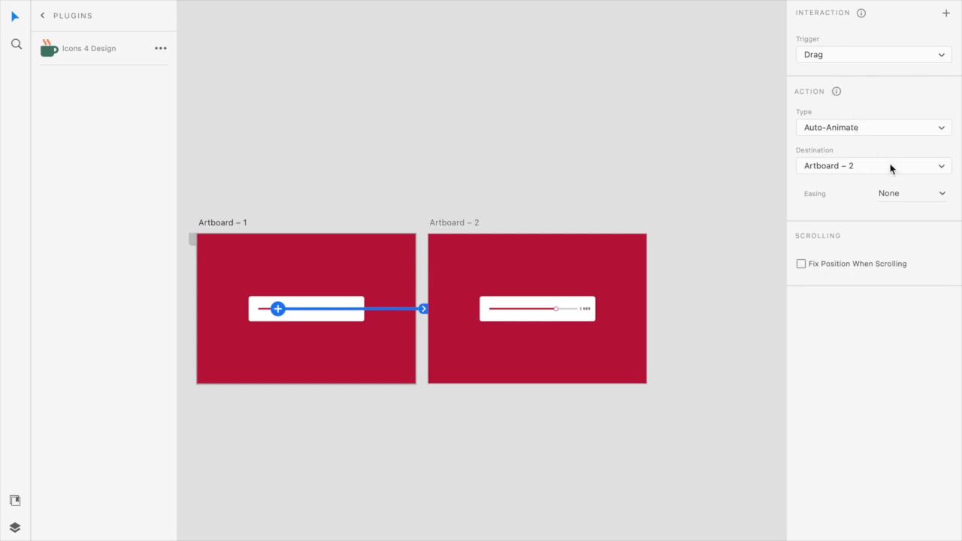
pyautogui.click(890, 192)
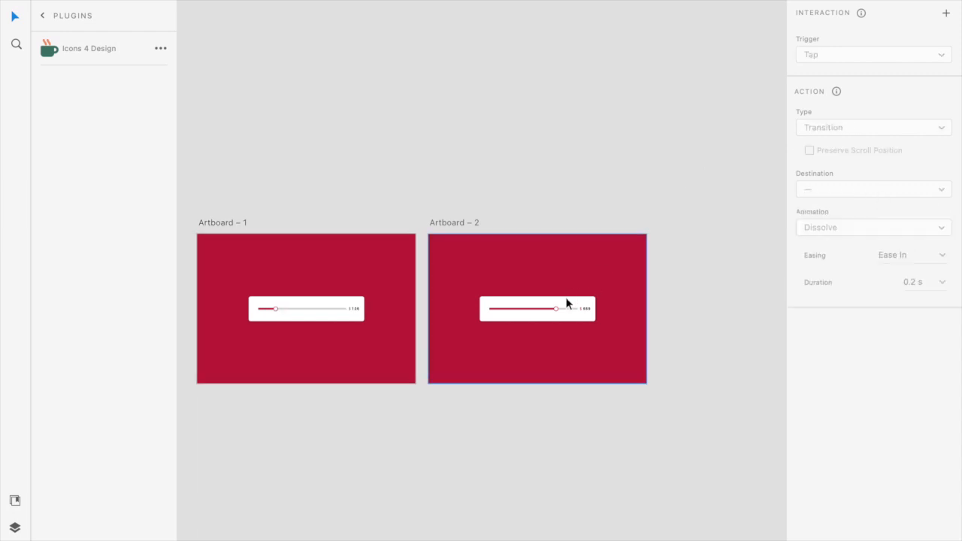
pyautogui.click(555, 308)
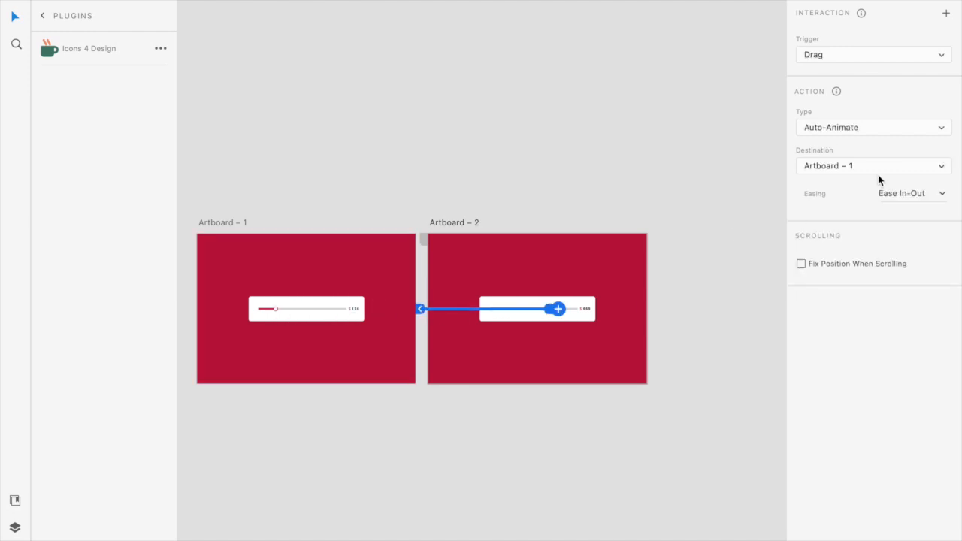
pyautogui.moveTo(691, 258)
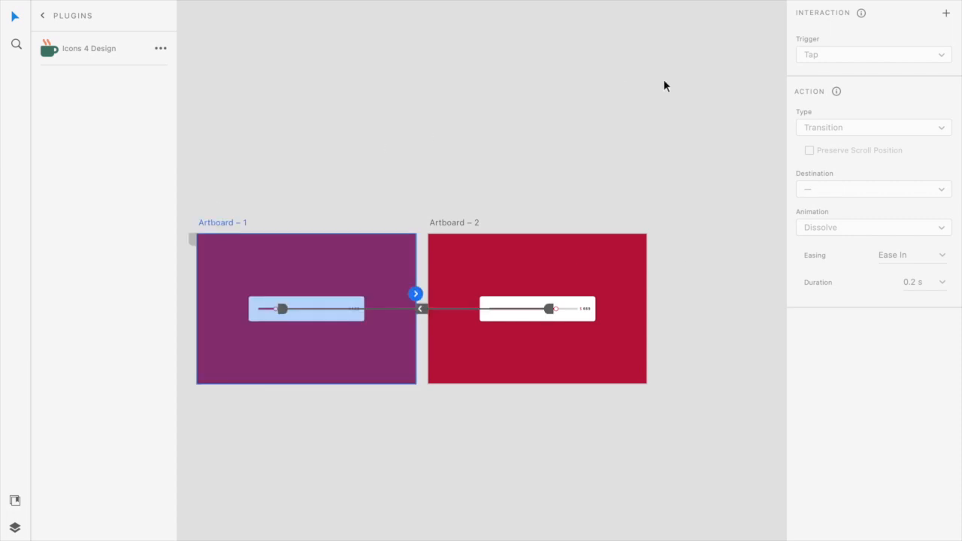
pyautogui.moveTo(811, 36)
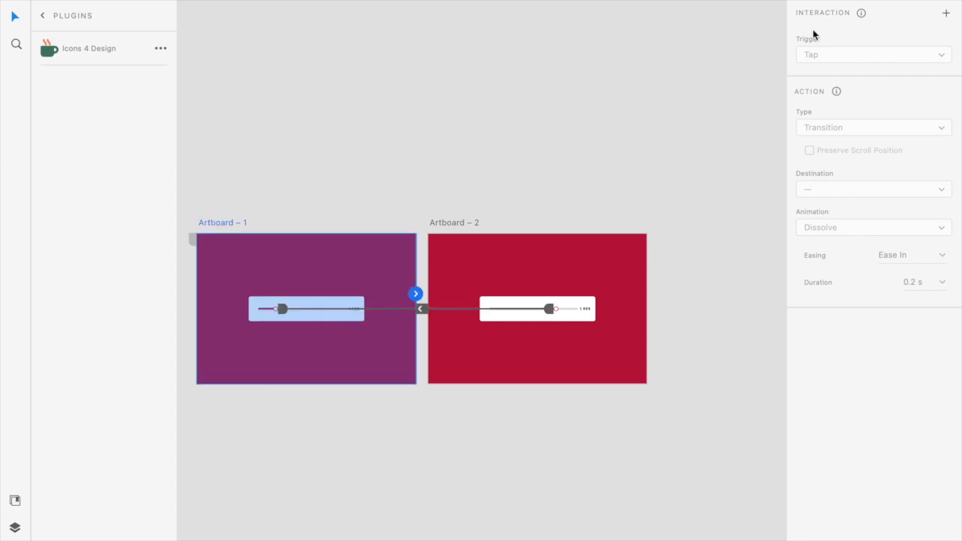